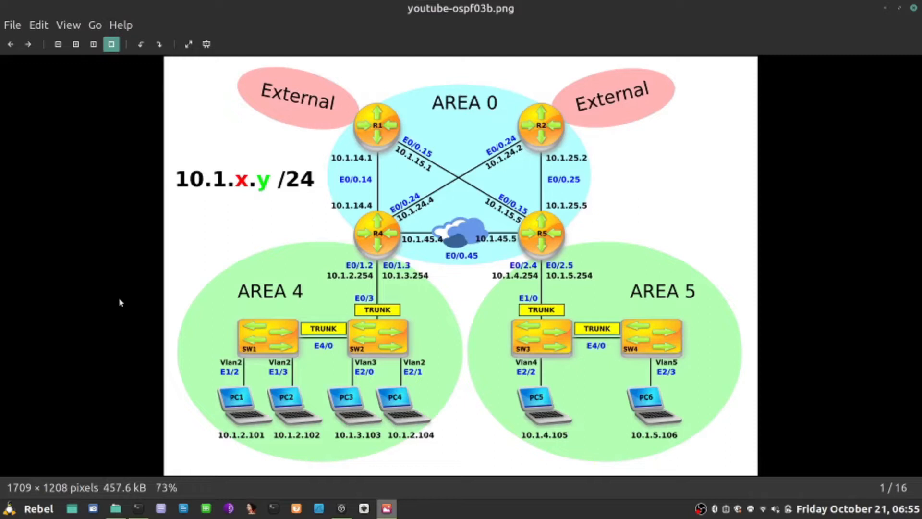
{"action": "mouse_move", "coordinate": [193, 355]}
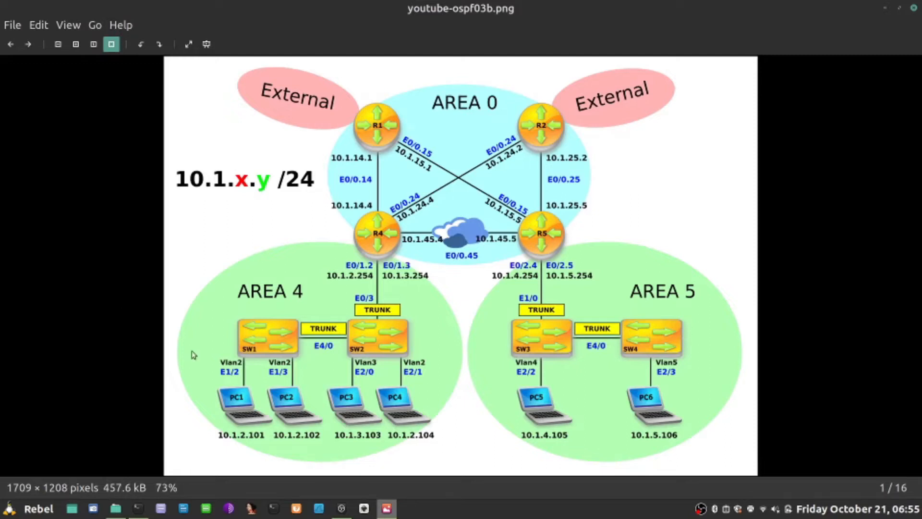
{"action": "mouse_move", "coordinate": [376, 135]}
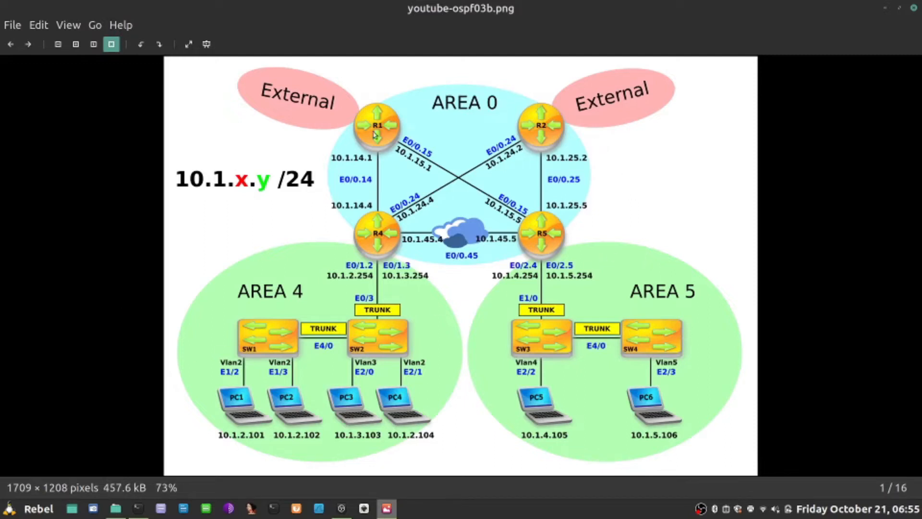
{"action": "mouse_move", "coordinate": [540, 368]}
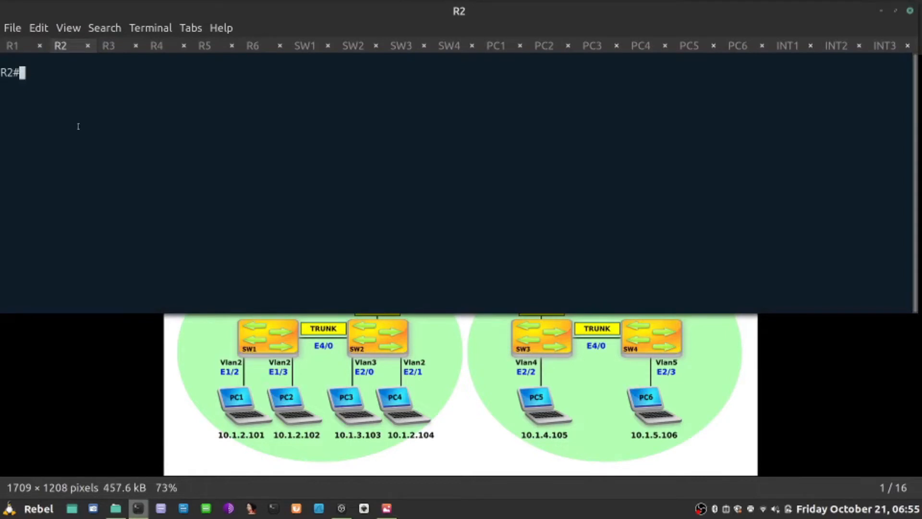
Run show ip ospf on R2 and highlight the 'Number of areas in this router' line
{"action": "type", "text": "show ip"}
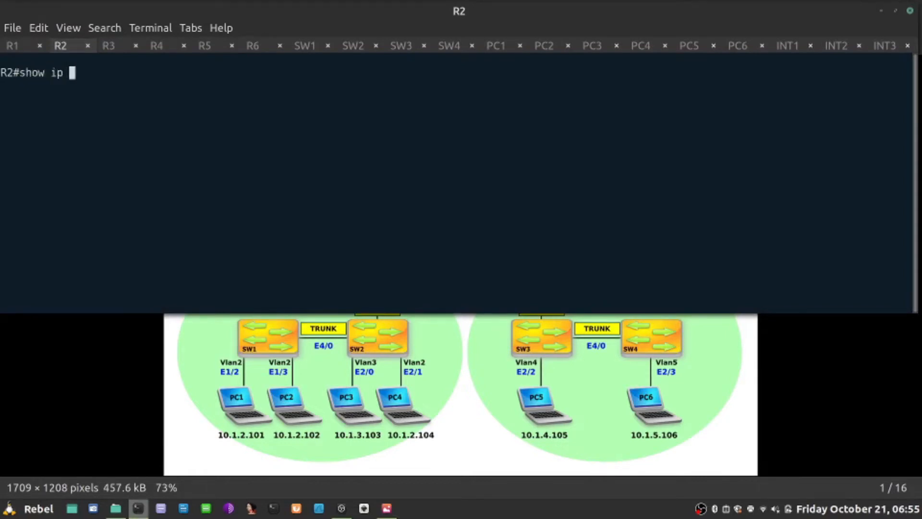
{"action": "type", "text": "ospf"}
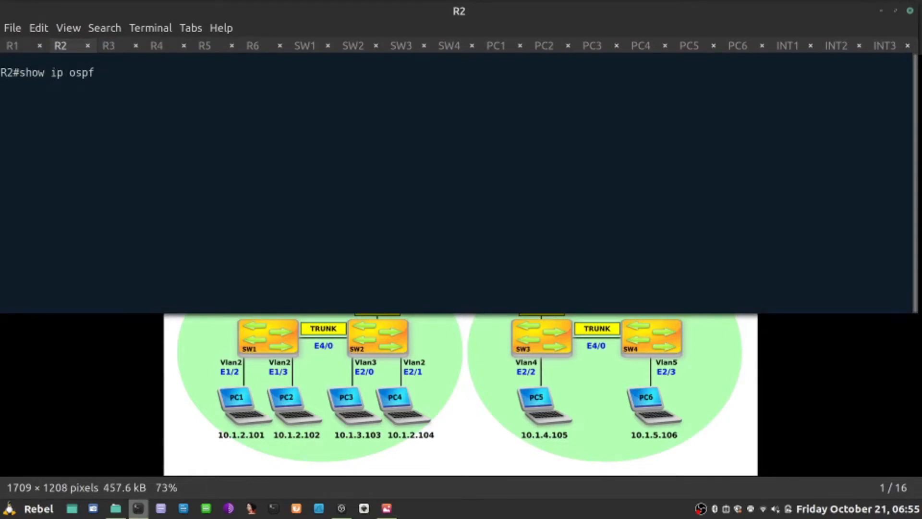
{"action": "key", "text": "Return"}
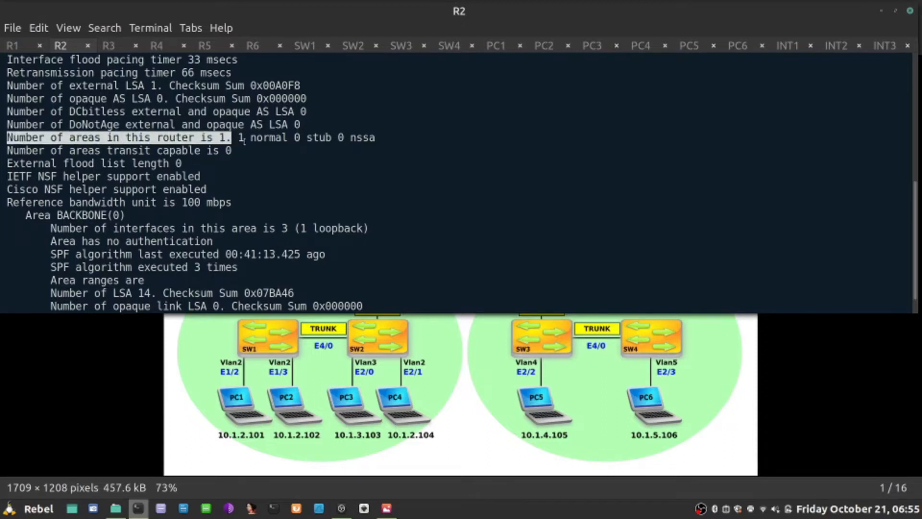
{"action": "double_click", "coordinate": [261, 138]}
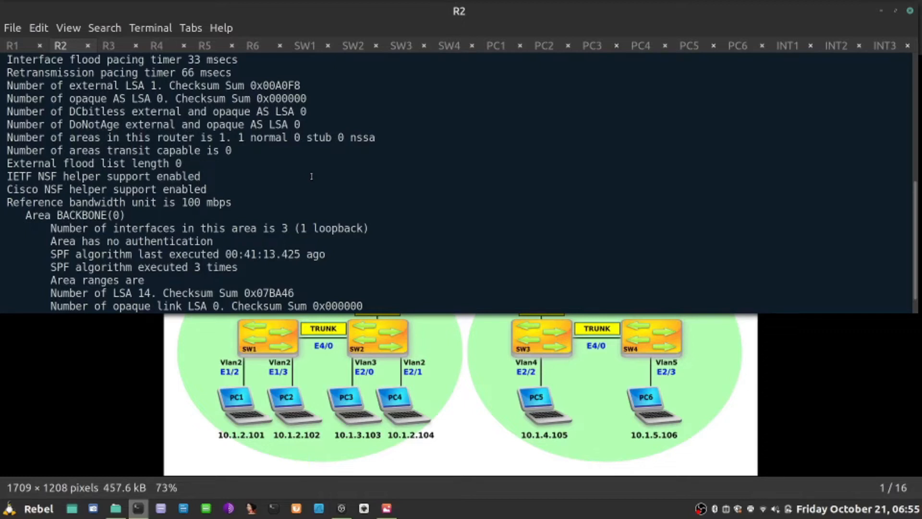
{"action": "double_click", "coordinate": [267, 137]}
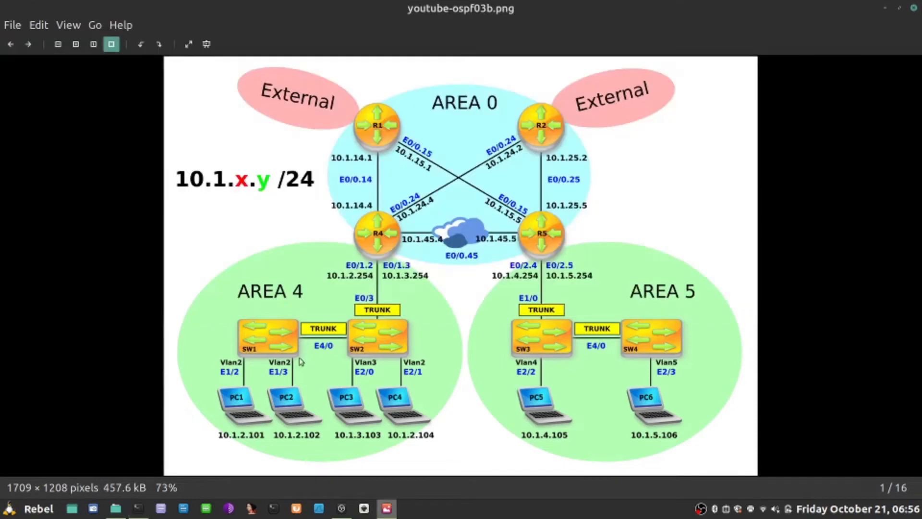
{"action": "mouse_move", "coordinate": [385, 253]}
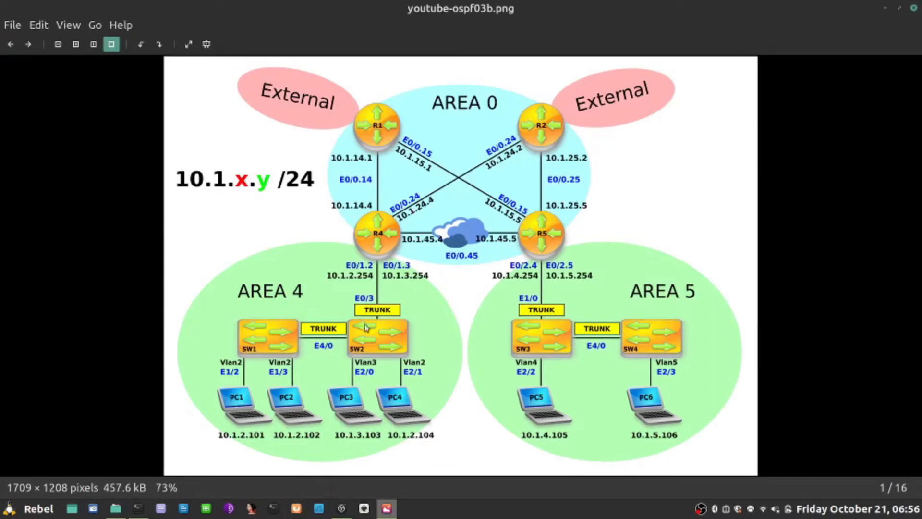
{"action": "mouse_move", "coordinate": [564, 228]}
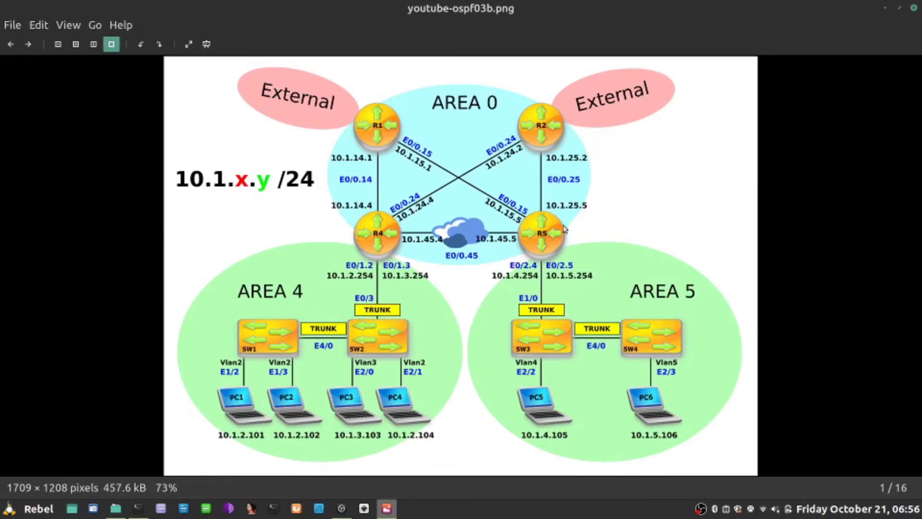
{"action": "mouse_move", "coordinate": [631, 431]}
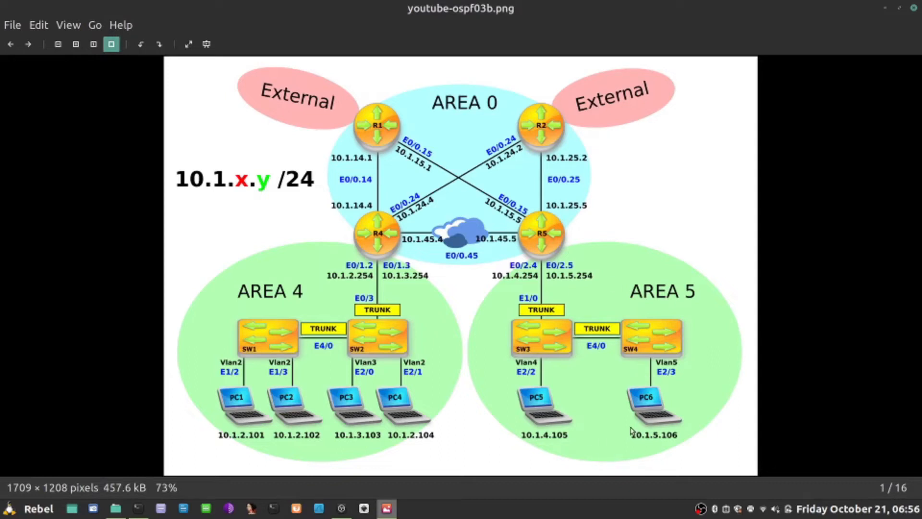
{"action": "mouse_move", "coordinate": [667, 71]}
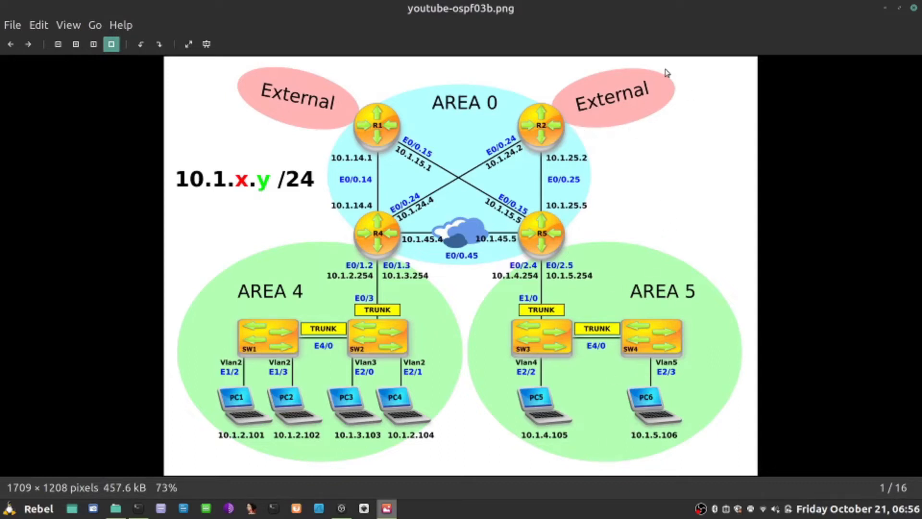
{"action": "mouse_move", "coordinate": [297, 230]}
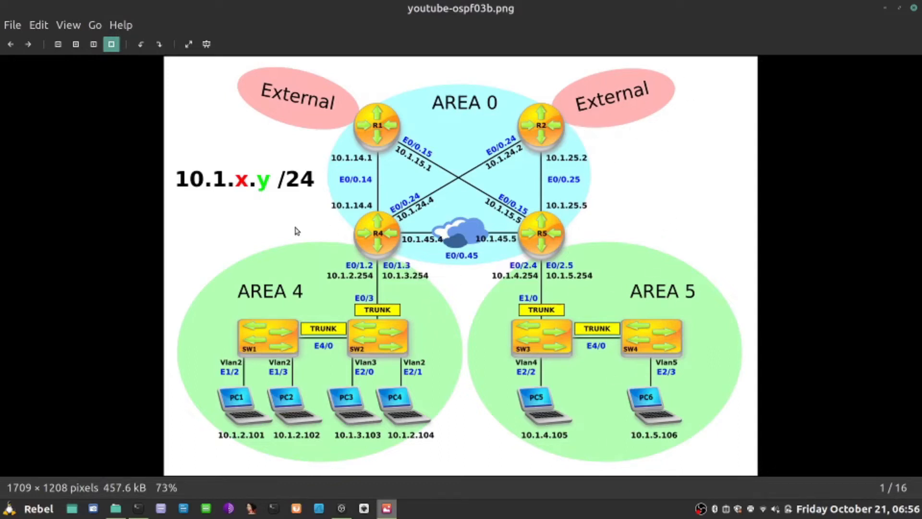
{"action": "mouse_move", "coordinate": [443, 414]}
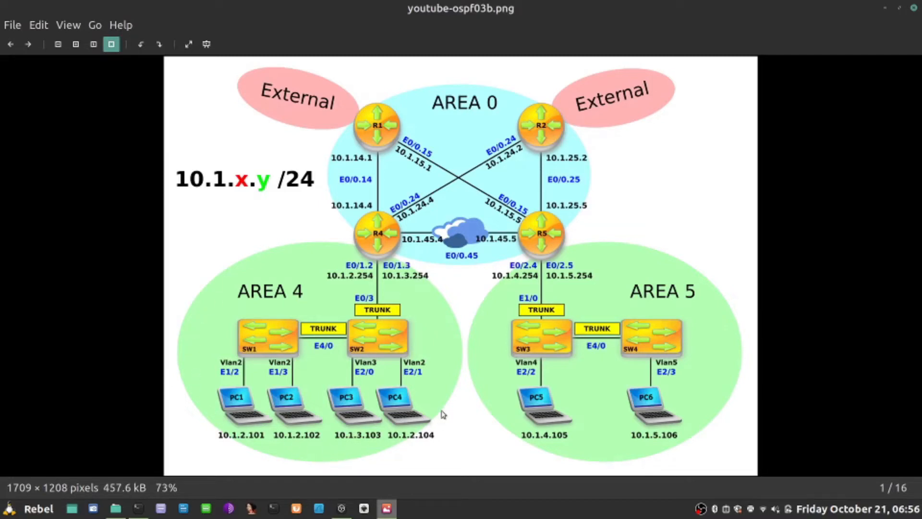
{"action": "mouse_move", "coordinate": [204, 325]}
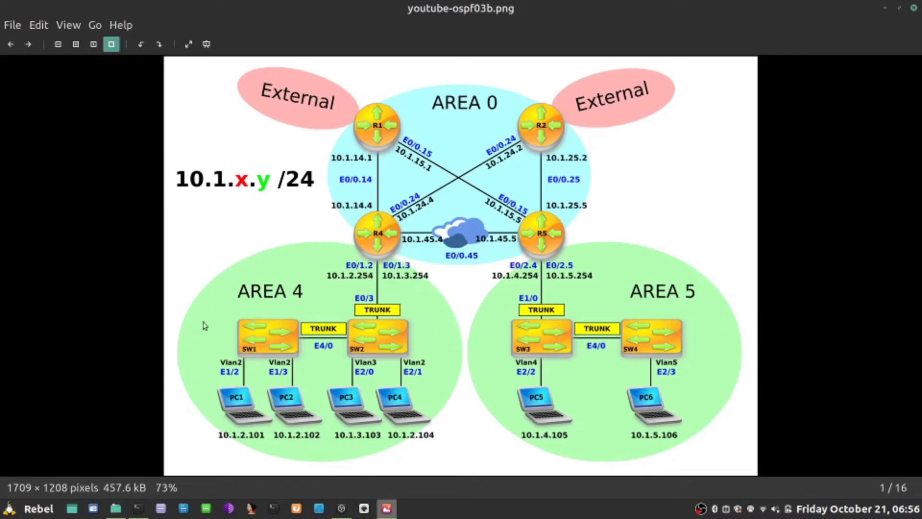
{"action": "mouse_move", "coordinate": [136, 508]}
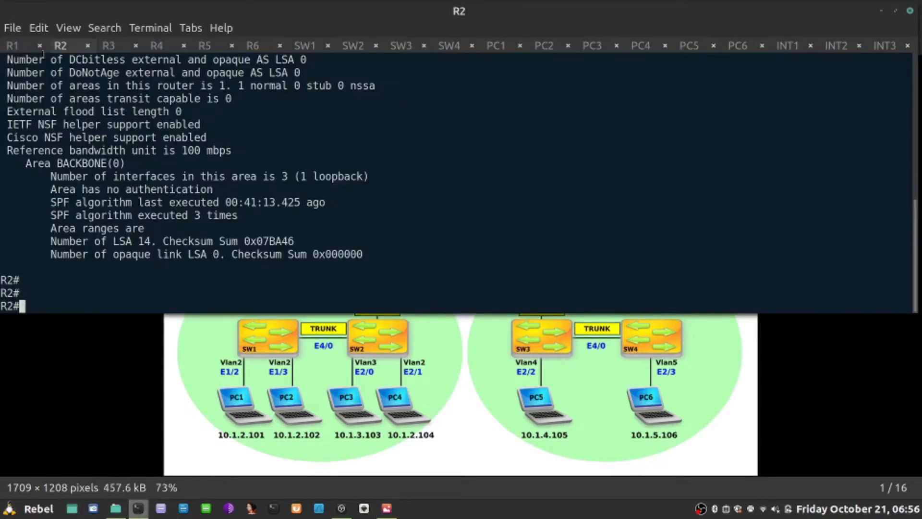
Switch to SW1's console to view its OSPF routes, including E2 10.2.2.0/28
{"action": "left_click", "coordinate": [305, 46]}
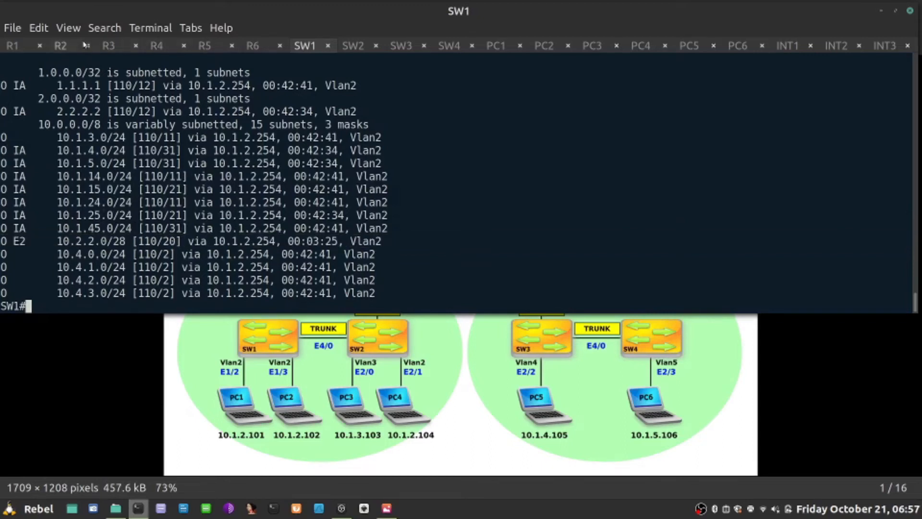
On R2, check the OSPF config and remove summary-address 10.2.2.0 255.255.255.240
{"action": "left_click", "coordinate": [60, 46]}
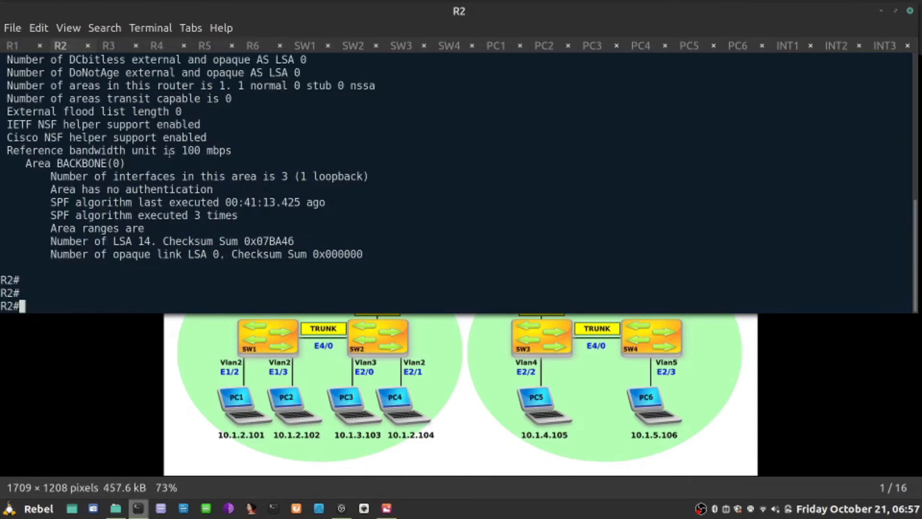
{"action": "type", "text": "show run | s ospf"}
{"action": "type", "text": "router ospf 1"}
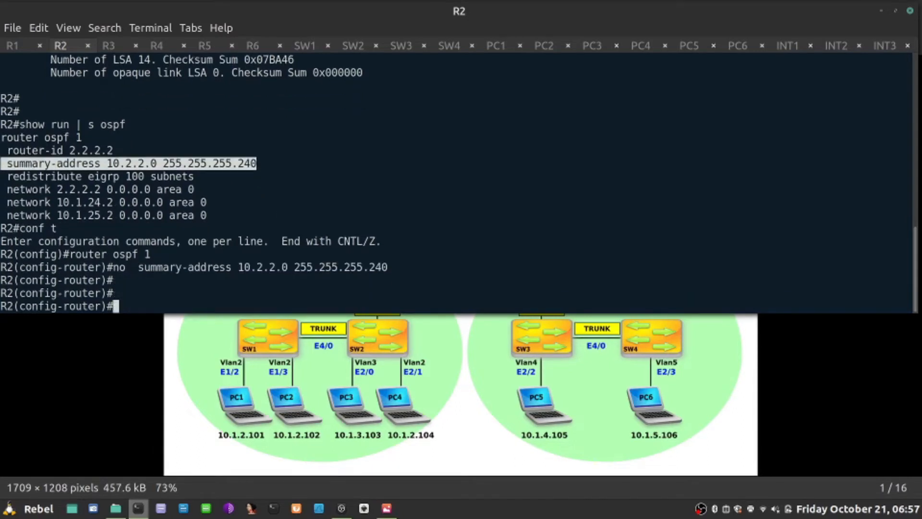
{"action": "type", "text": "end"}
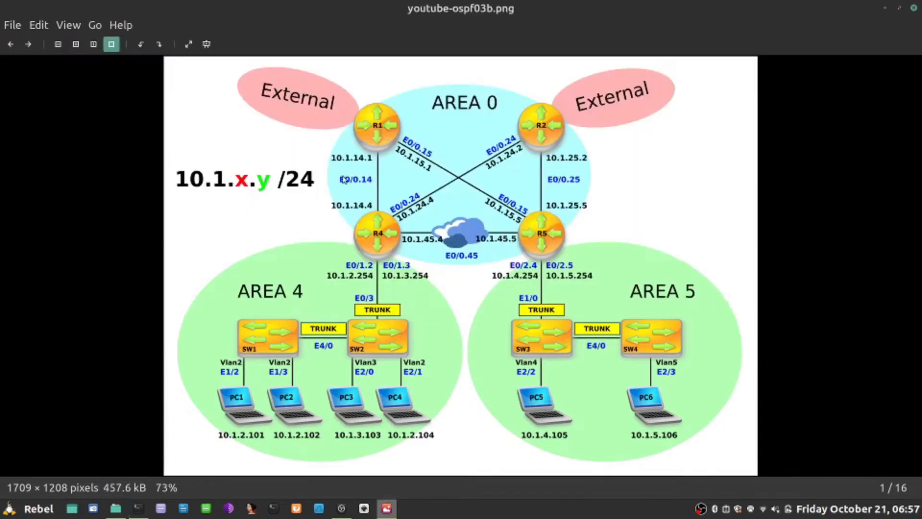
{"action": "mouse_move", "coordinate": [249, 121]}
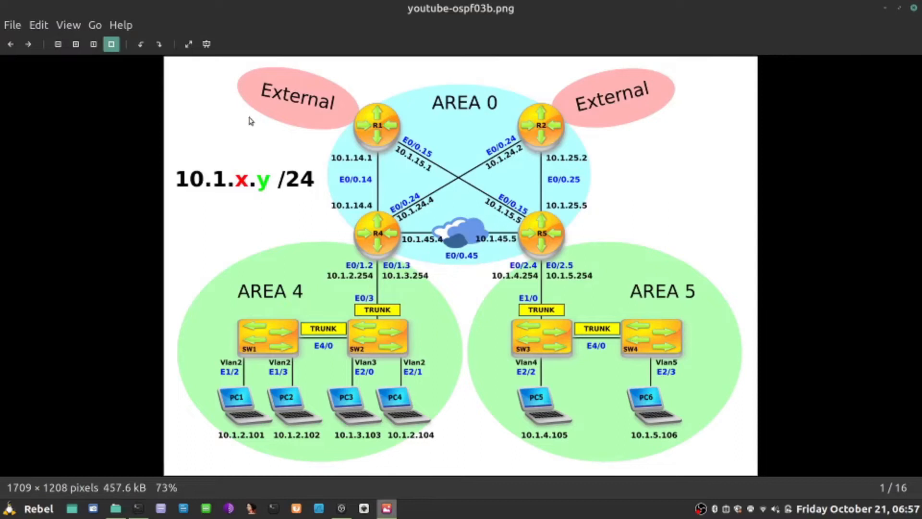
{"action": "mouse_move", "coordinate": [616, 130]}
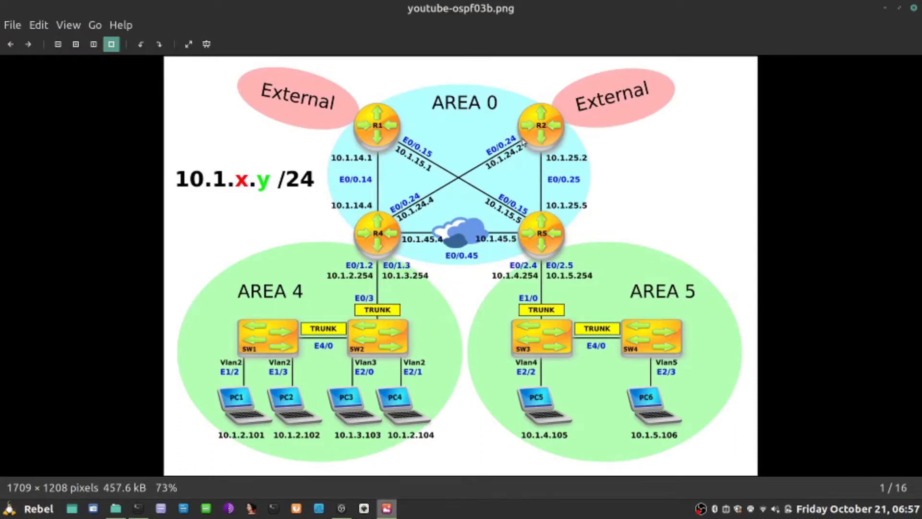
{"action": "mouse_move", "coordinate": [357, 114]}
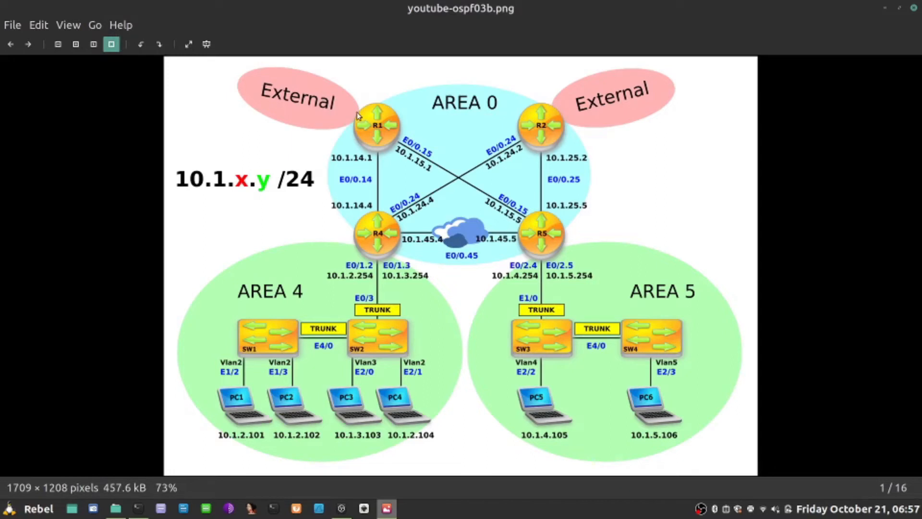
{"action": "mouse_move", "coordinate": [388, 124]}
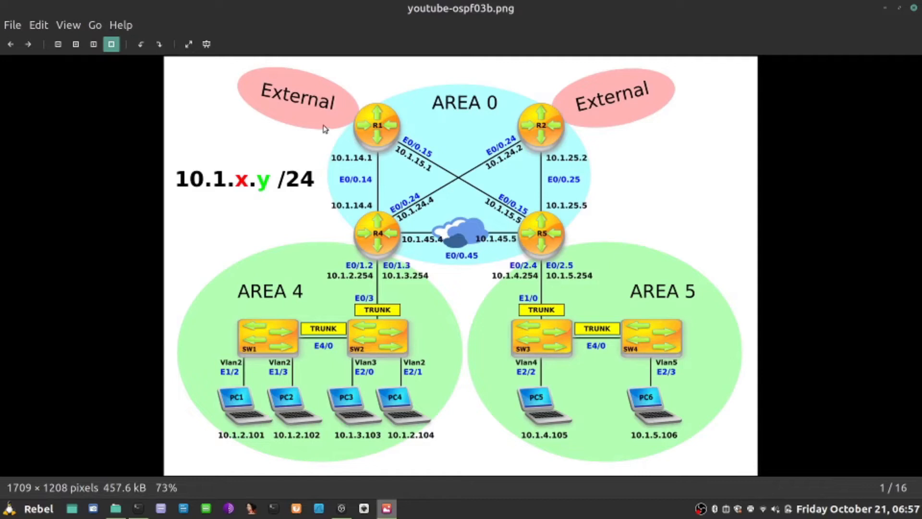
{"action": "mouse_move", "coordinate": [384, 167]}
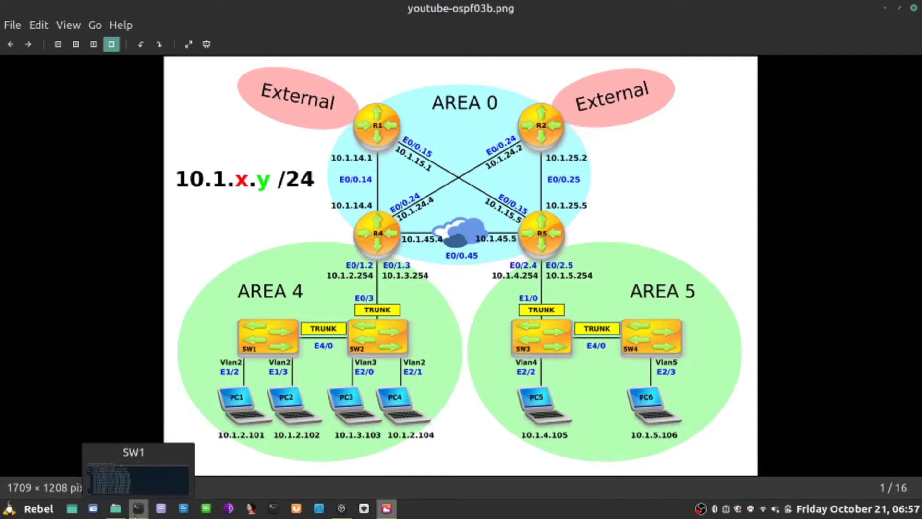
List R1's interfaces with sib, showing Loopback0 and Loopback10–14 up, then enter config mode
{"action": "left_click", "coordinate": [139, 508]}
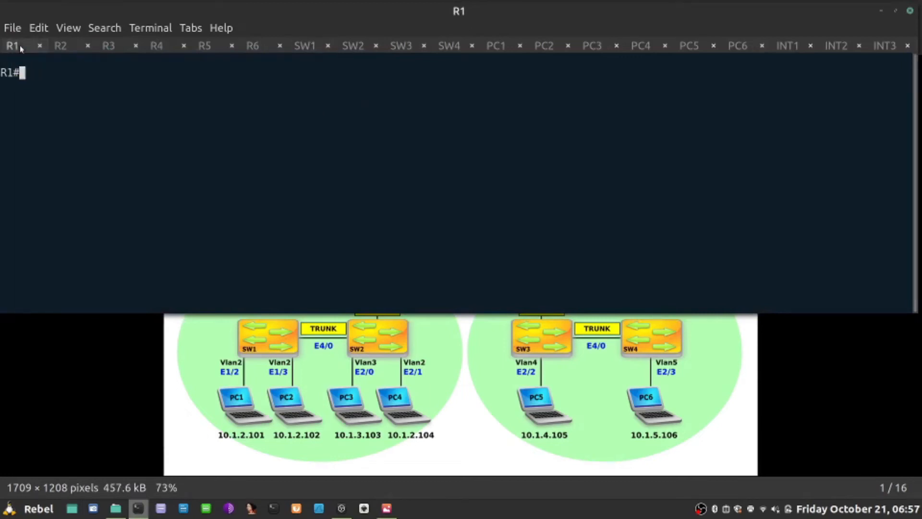
{"action": "type", "text": "sib"}
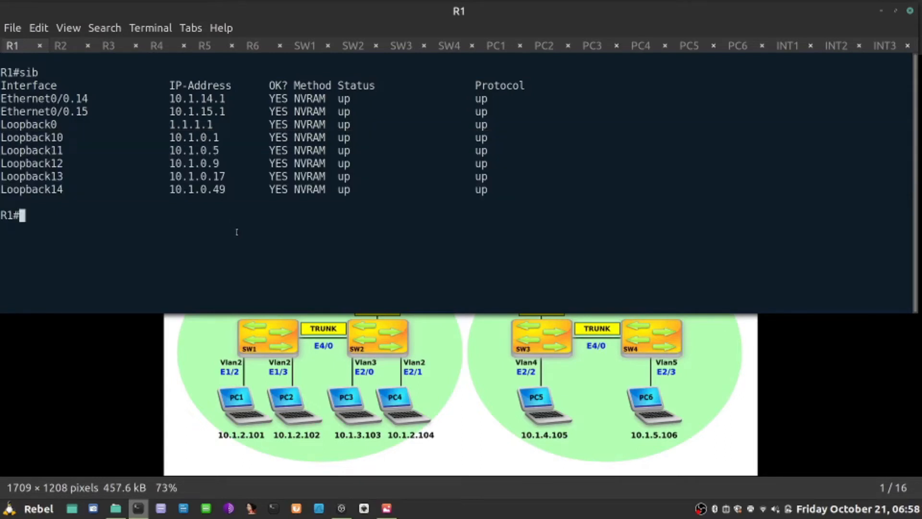
{"action": "type", "text": "conf t"}
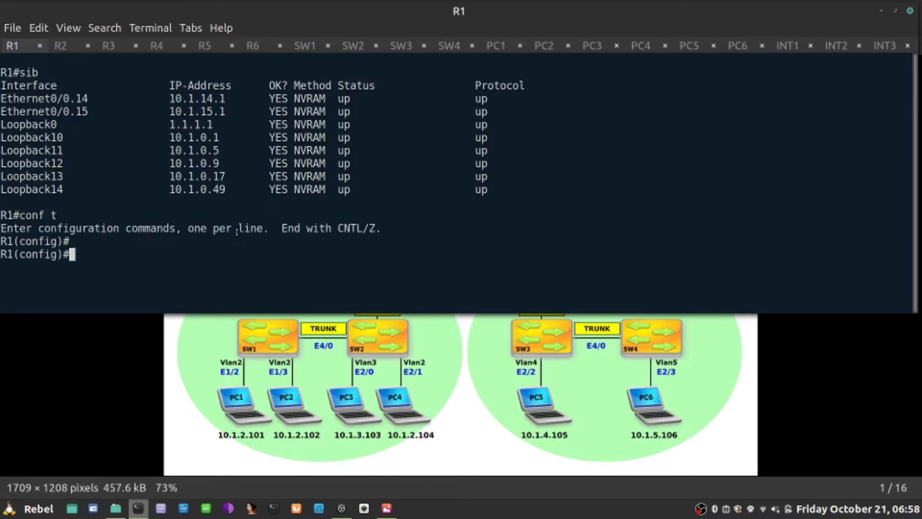
On R1, create the standard access list CONNECTED_SUBNETS_ACL
{"action": "type", "text": "ip access-li"}
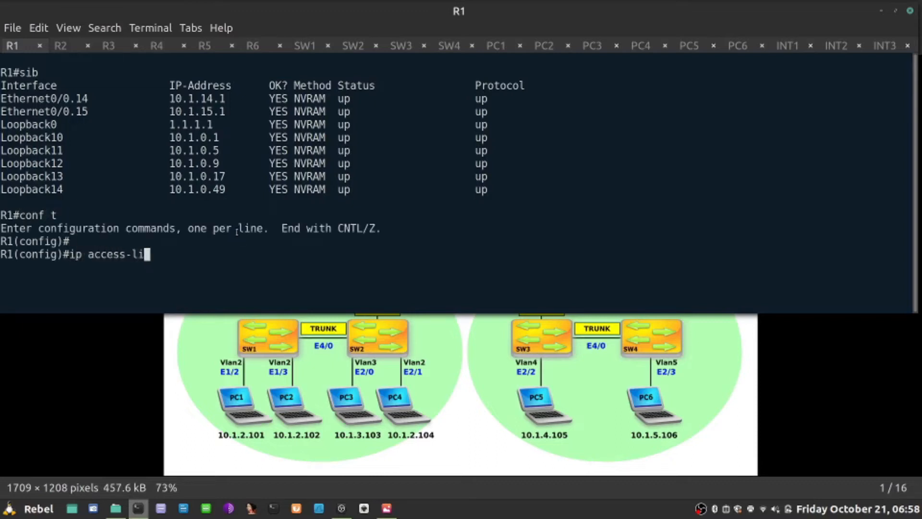
{"action": "type", "text": "st standar"}
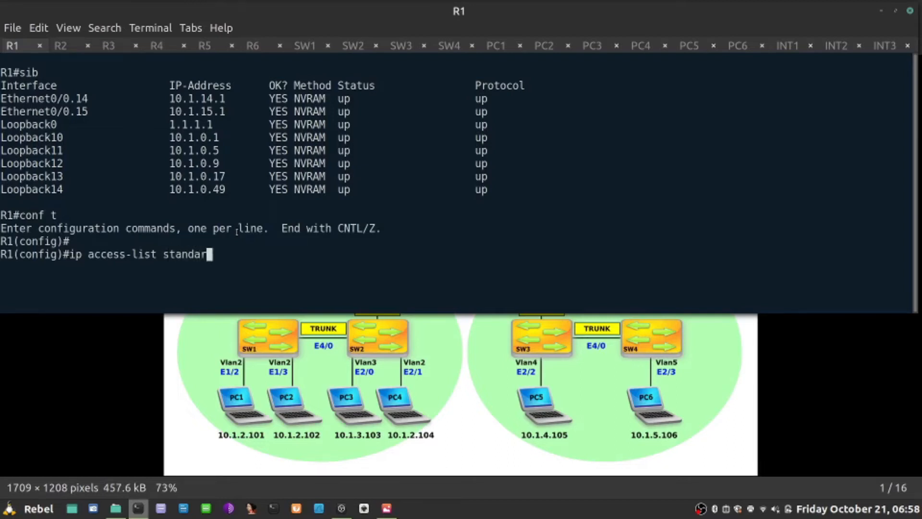
{"action": "type", "text": "CON"}
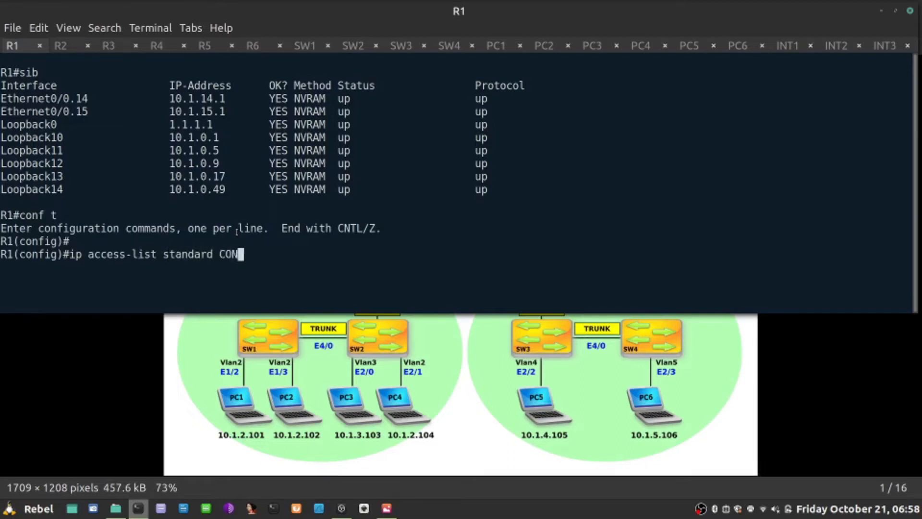
{"action": "type", "text": "NECTED_NE"}
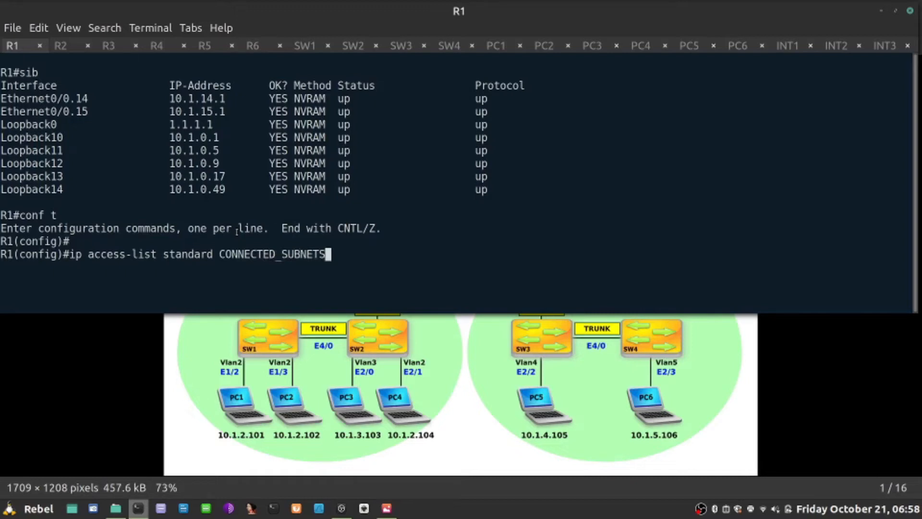
{"action": "type", "text": "_ACL"}
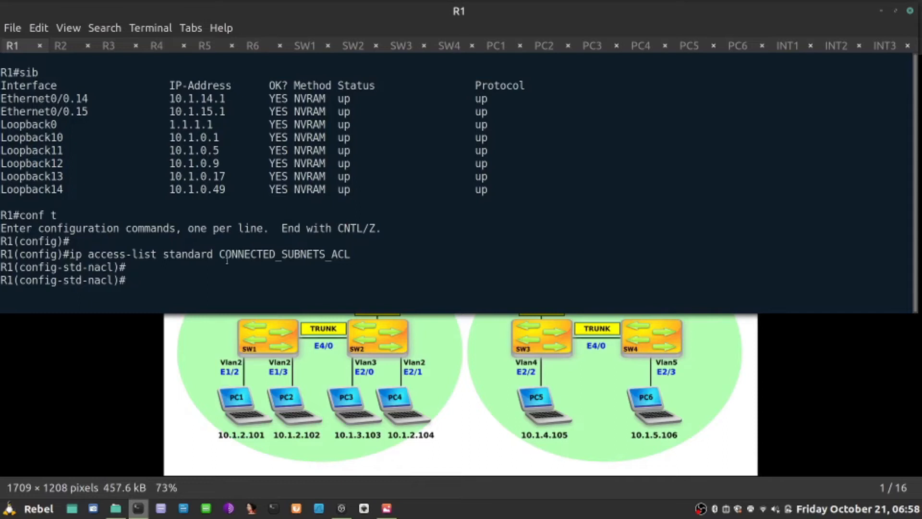
Permit 10.1.0.0 0.0.0.255 in the ACL and verify with do show ip access-list
{"action": "type", "text": "permit"}
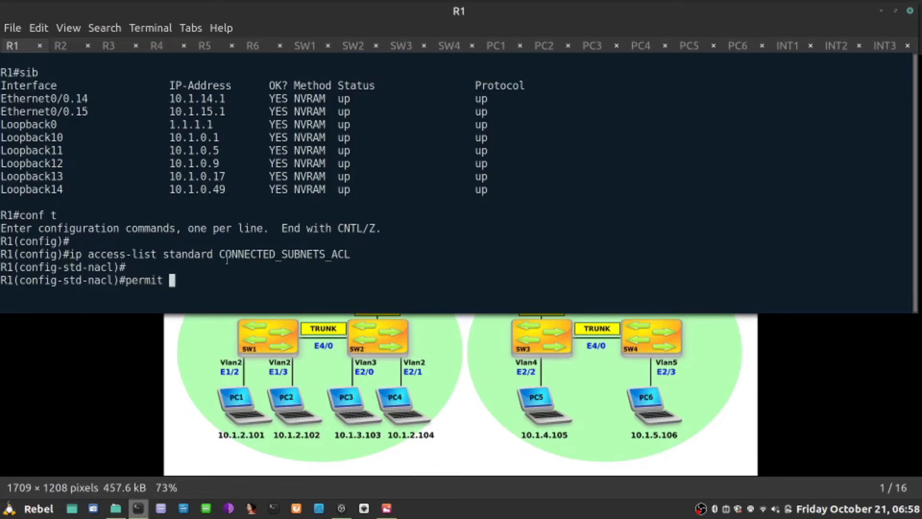
{"action": "type", "text": "10.1.0"}
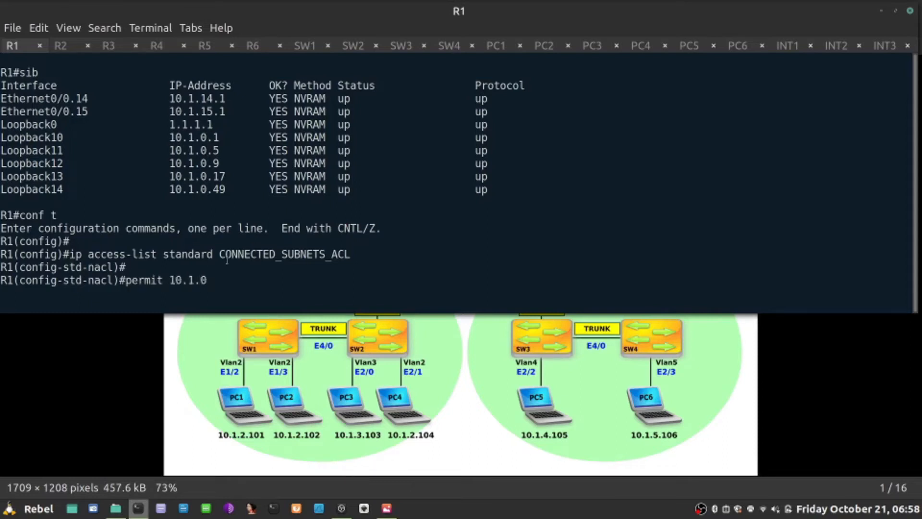
{"action": "type", "text": ".0"}
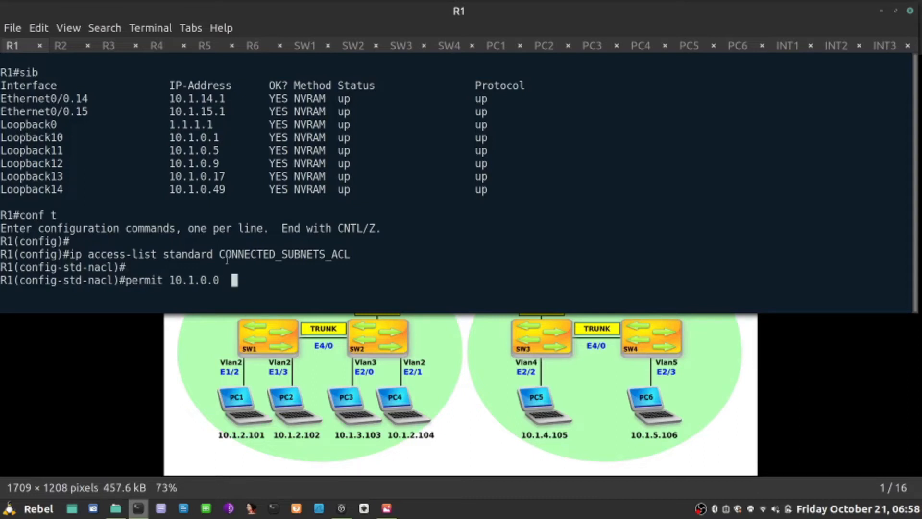
{"action": "type", "text": "0"}
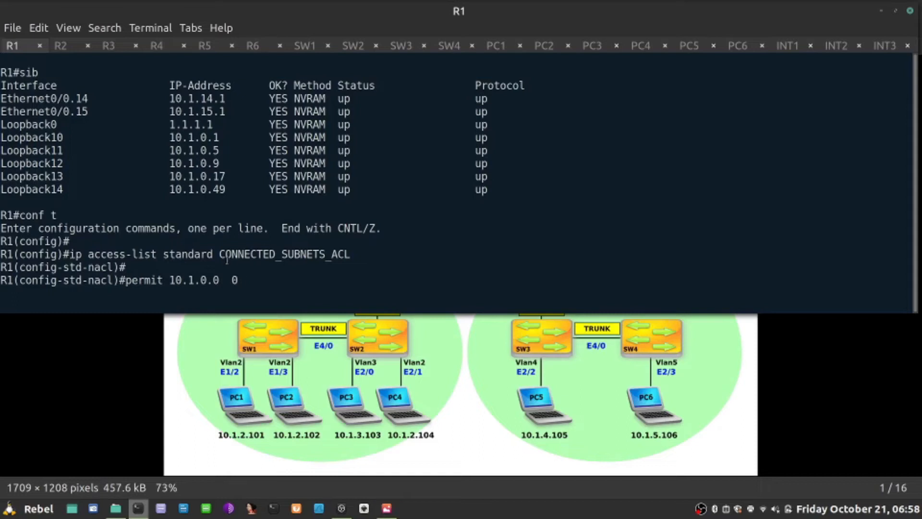
{"action": "type", "text": ".0.0"}
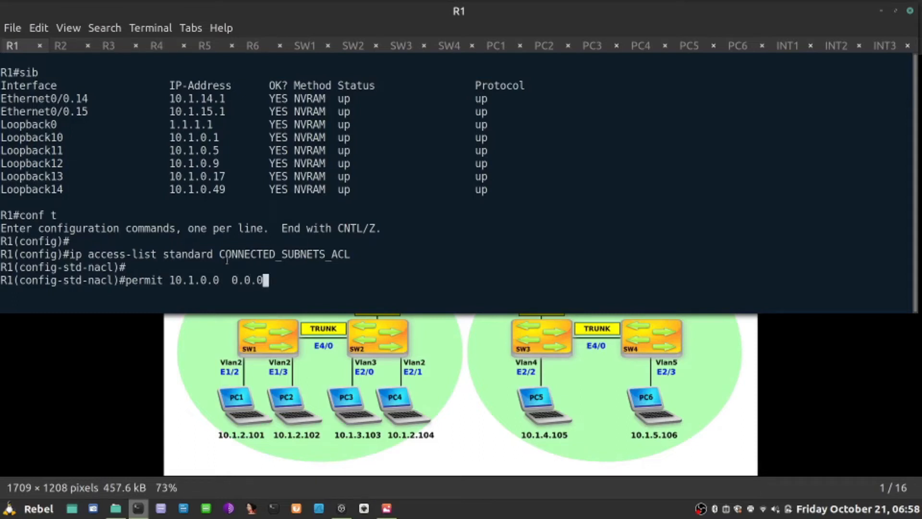
{"action": "type", "text": ".255"}
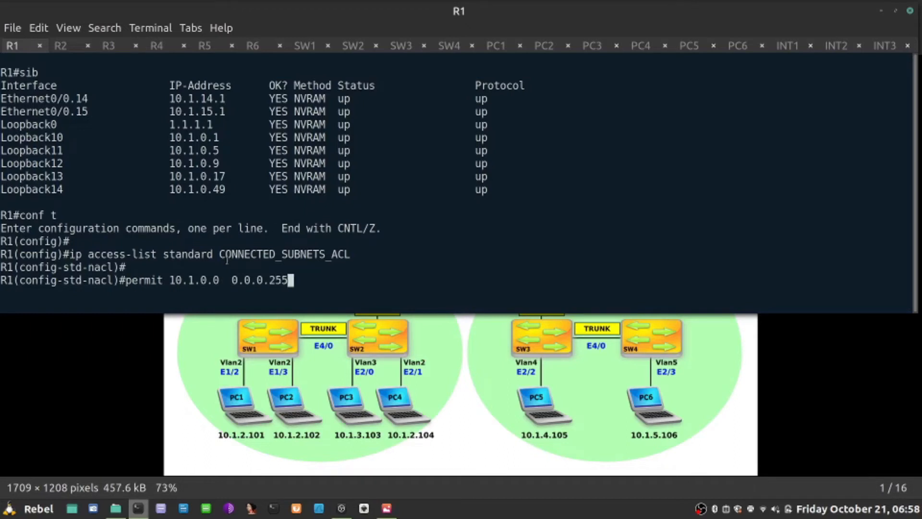
{"action": "type", "text": "do"}
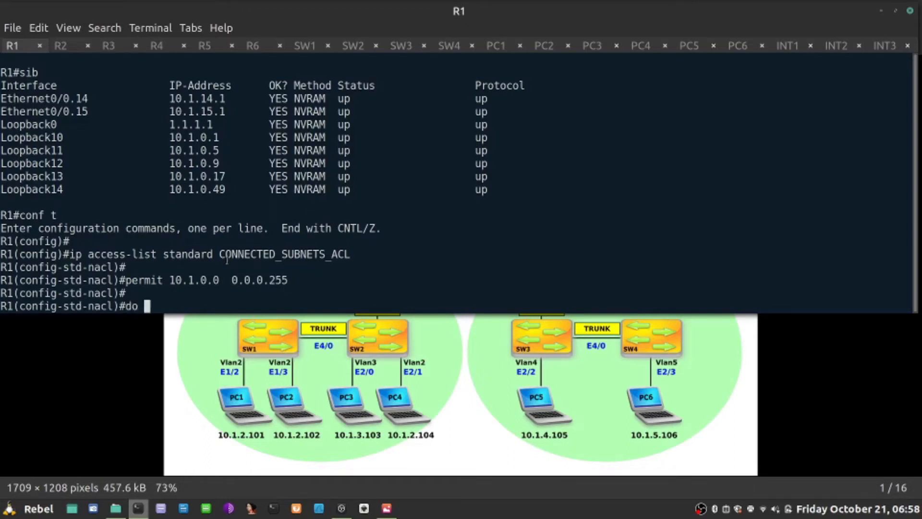
{"action": "type", "text": "show ip access-list"}
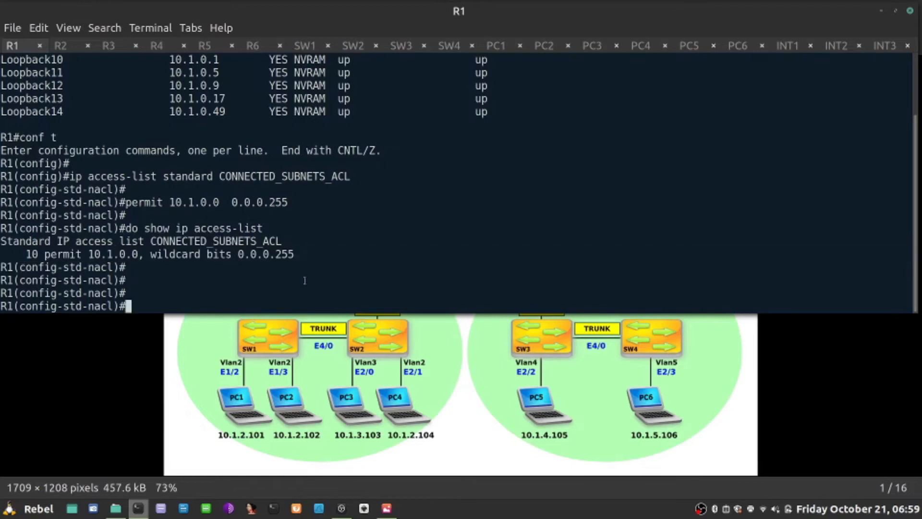
Leave ACL config and create route-map CONNECTED_TO_OSPF permit 10
{"action": "type", "text": "ex"}
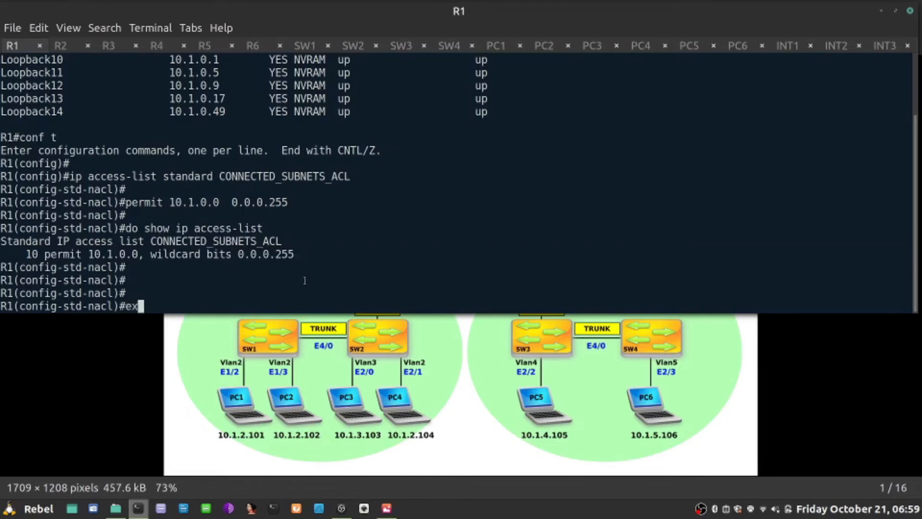
{"action": "key", "text": "Return"}
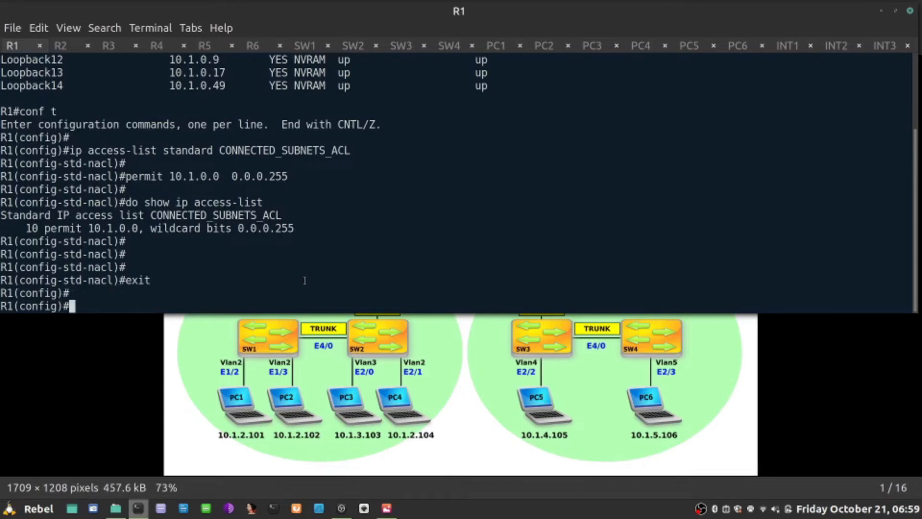
{"action": "type", "text": "route-map"}
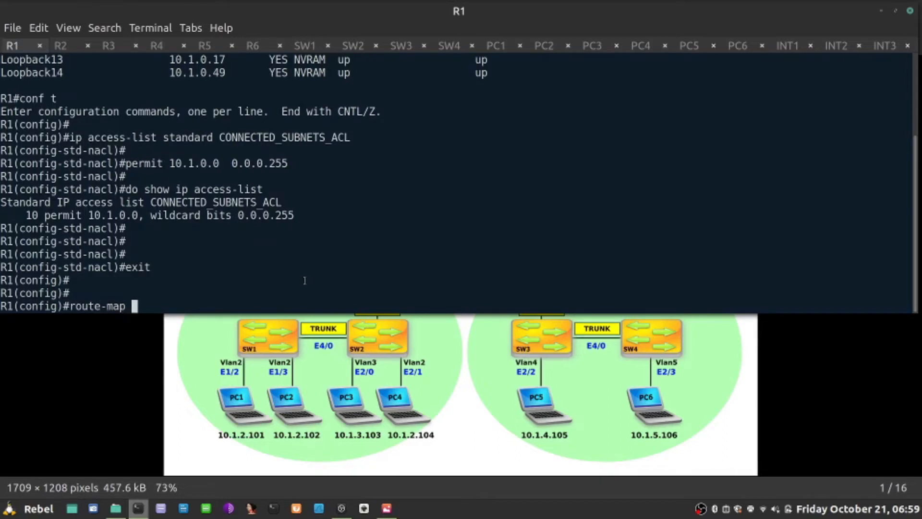
{"action": "type", "text": "CONNEC"}
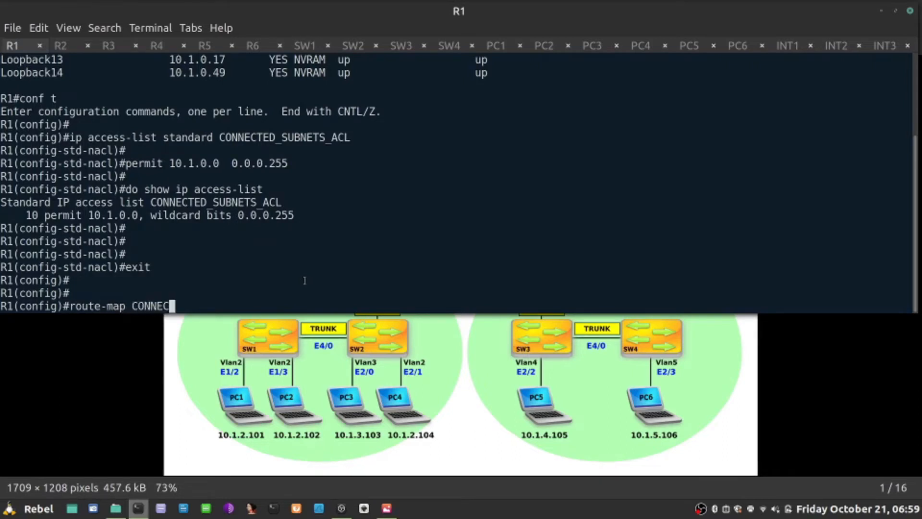
{"action": "type", "text": "TED_TO_O"}
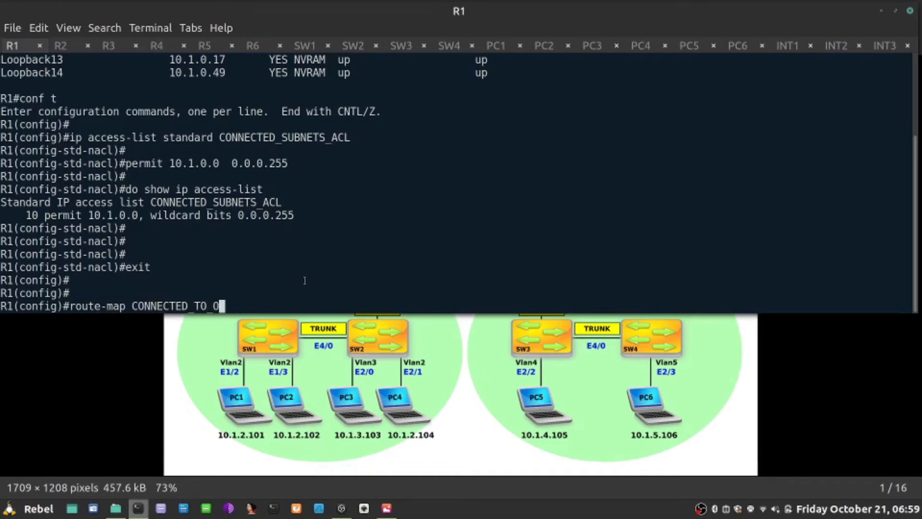
{"action": "type", "text": "SPF per"}
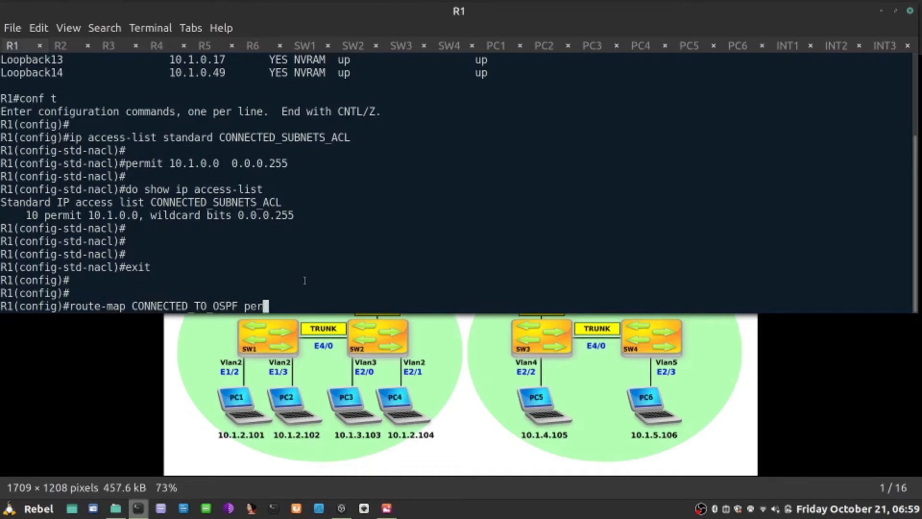
{"action": "type", "text": "mit 10"}
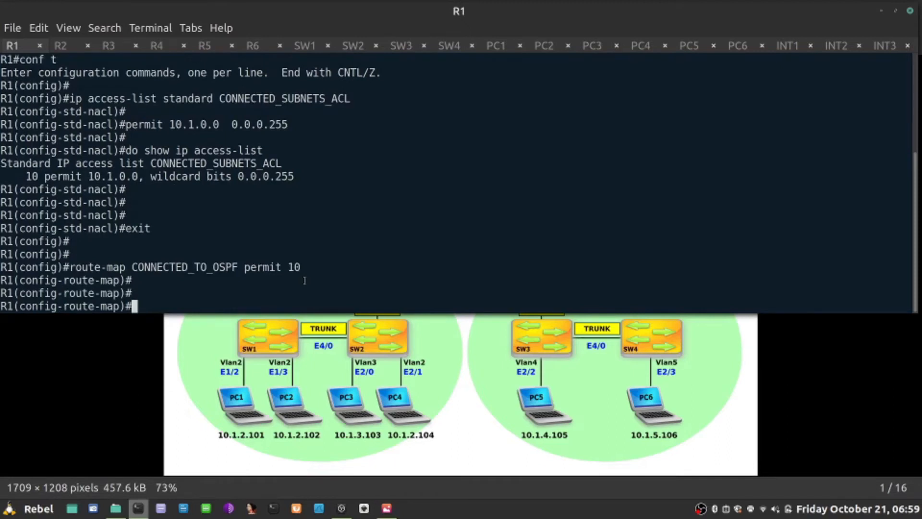
Add match ip address CONNECTED_SUBNETS_ACL to the route-map
{"action": "type", "text": "match ip a"}
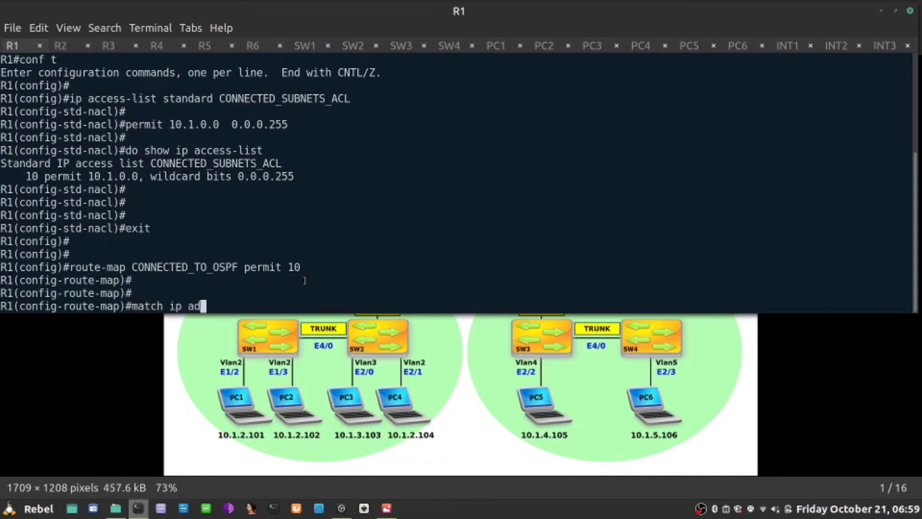
{"action": "type", "text": "dress"}
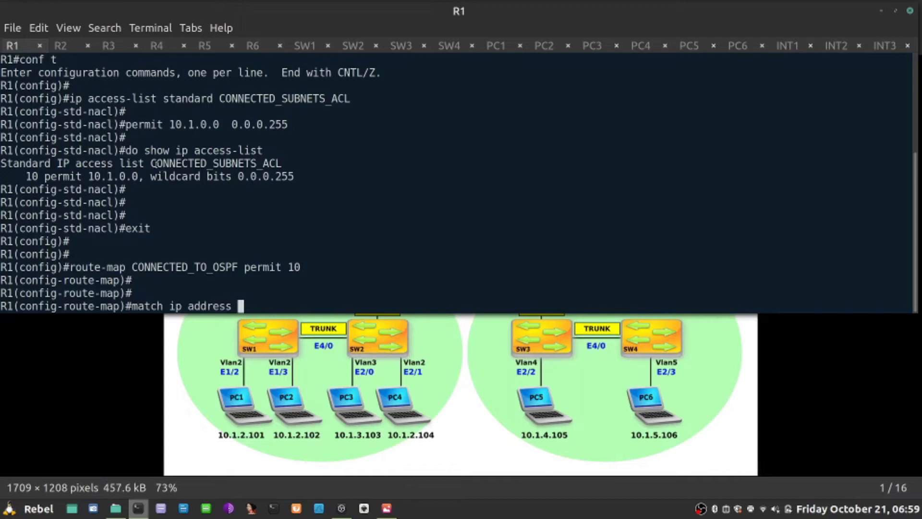
{"action": "double_click", "coordinate": [214, 163]}
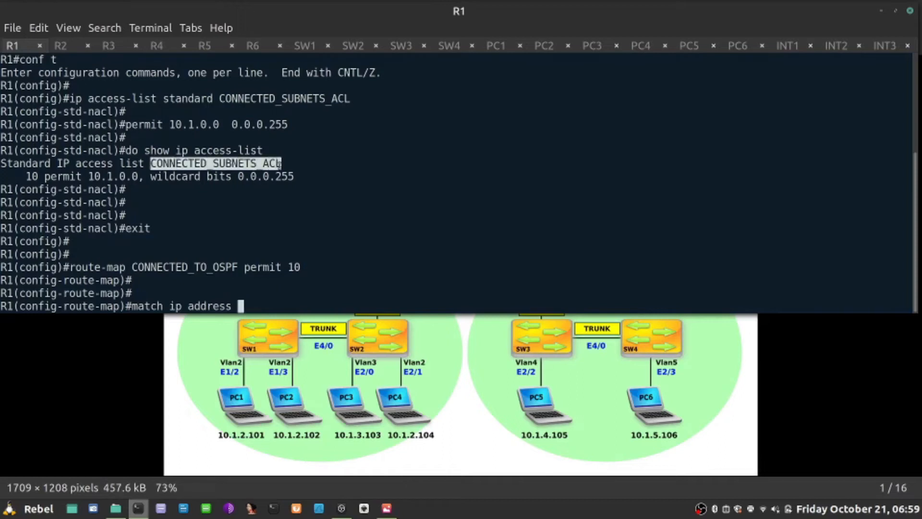
{"action": "type", "text": "CONNECTED_SUBNETS_ACL"}
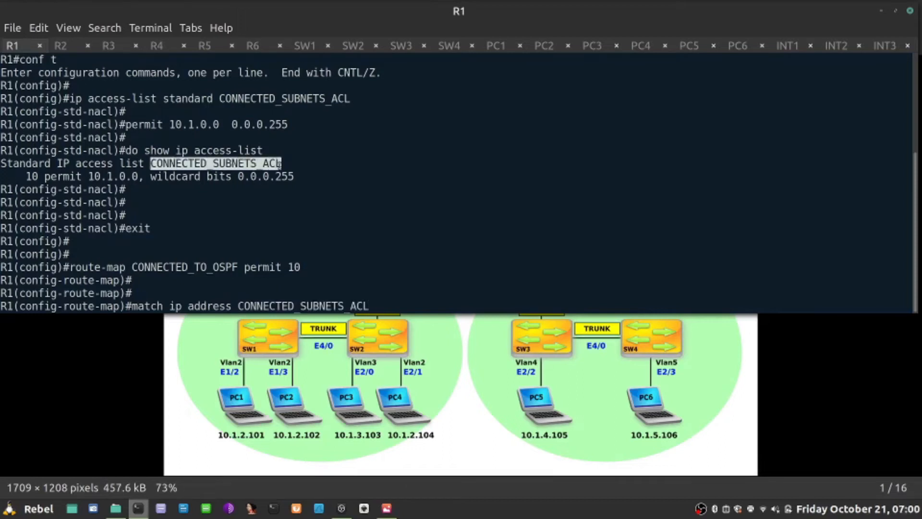
{"action": "key", "text": "Return"}
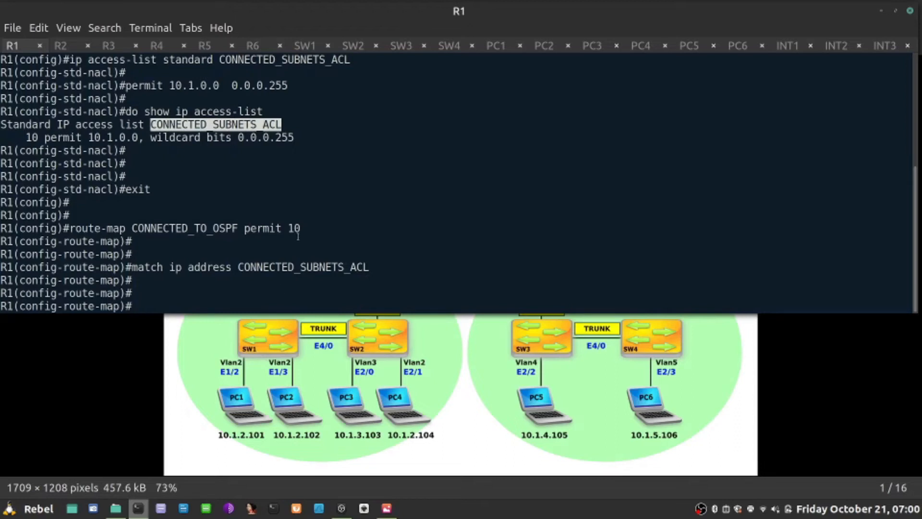
Set R1's OSPF 1 to redistribute connected subnets via route-map CONNECTED_TO_OSPF, then end
{"action": "type", "text": "router ospf 1"}
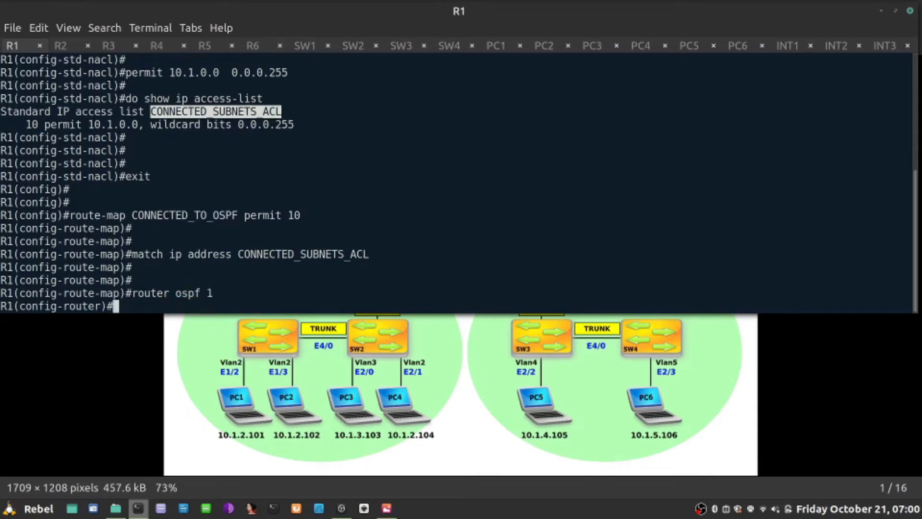
{"action": "type", "text": "redi"}
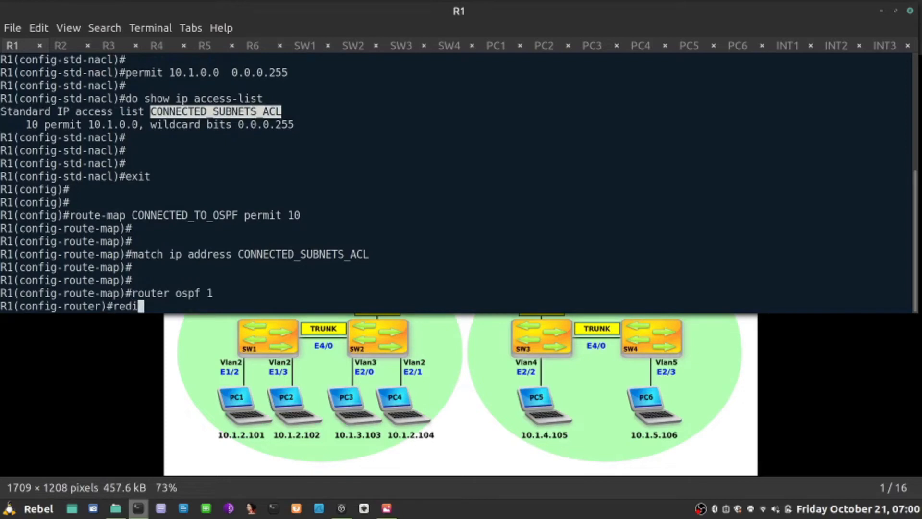
{"action": "type", "text": "stribute"}
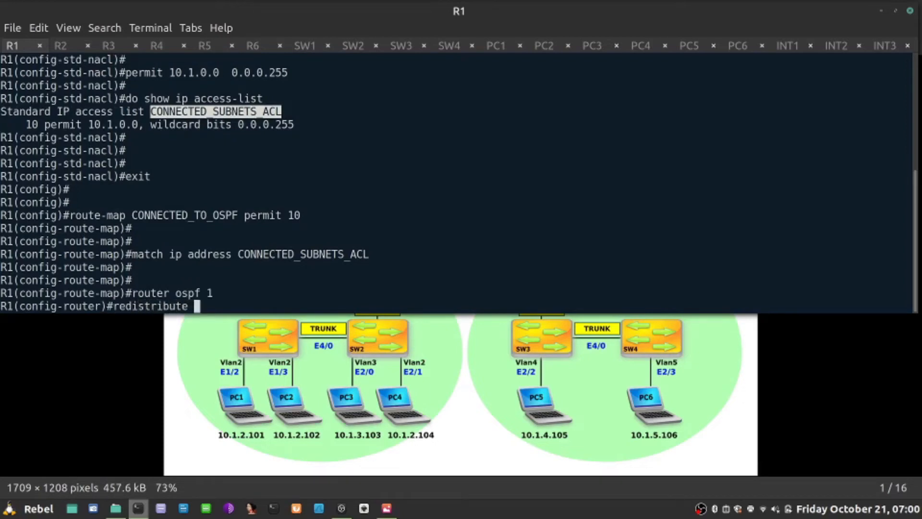
{"action": "type", "text": "connected"}
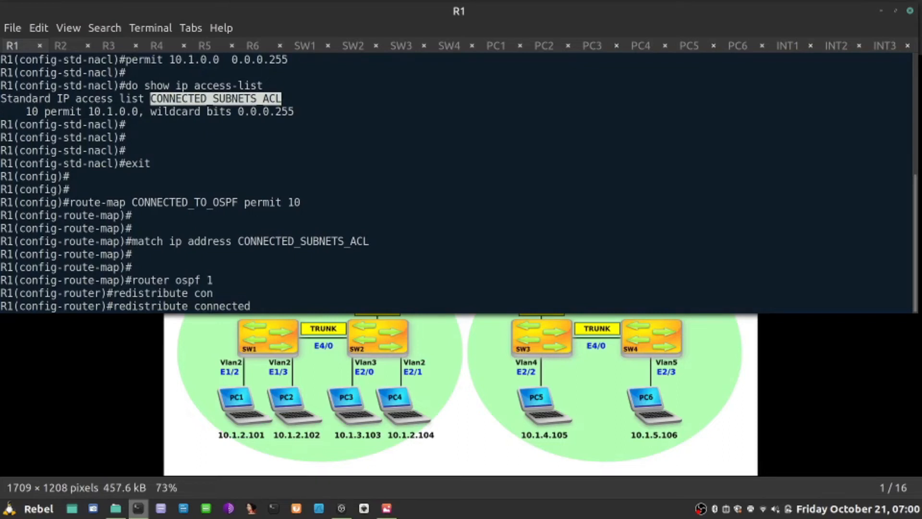
{"action": "type", "text": "subnets"}
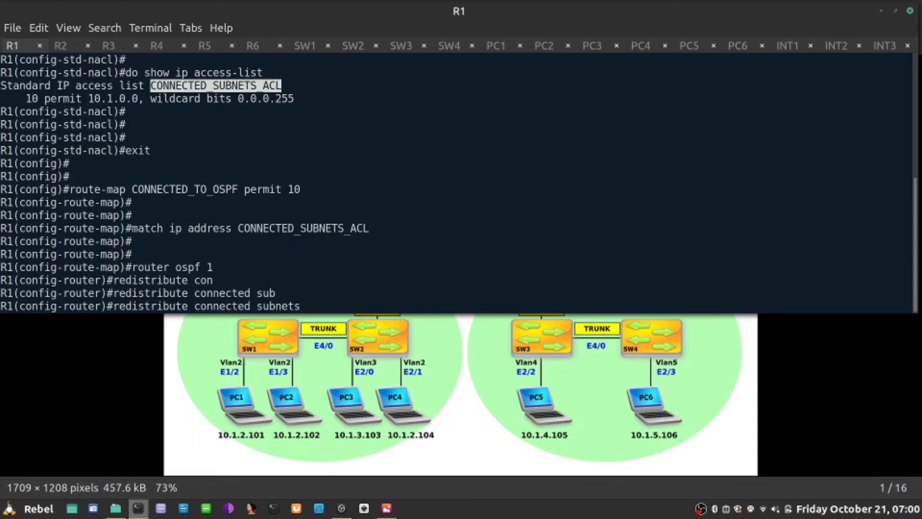
{"action": "type", "text": "route-map"}
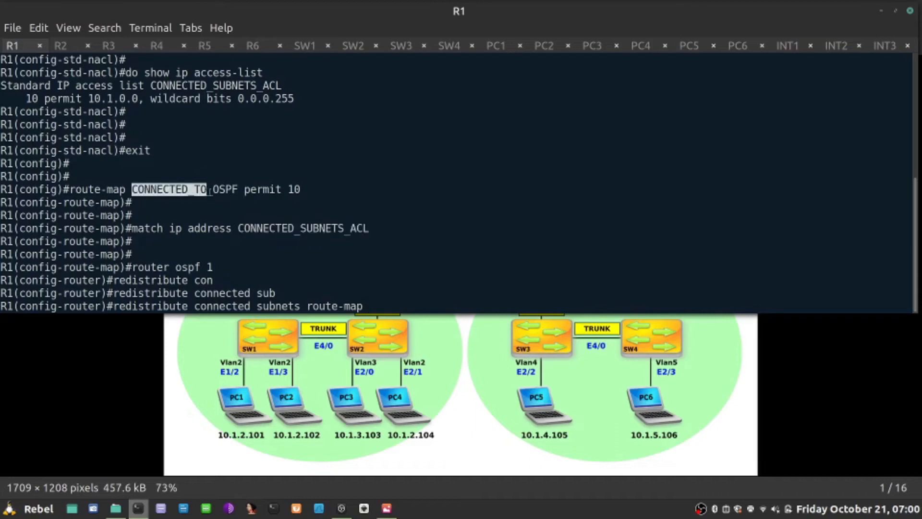
{"action": "type", "text": "CONNECTED_TO_OSPF"}
{"action": "type", "text": "end"}
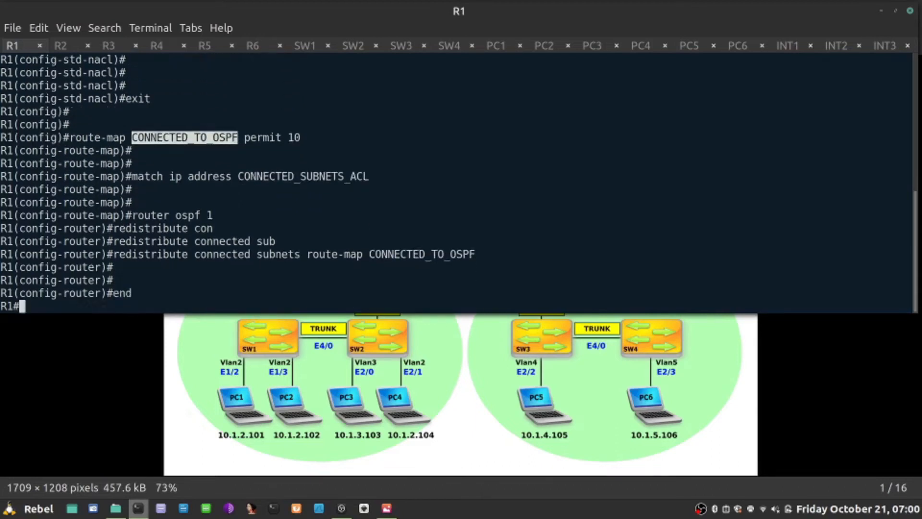
Show R1's OSPF database with Type-5 LSAs for 10.1.0.x, then bring up SW1's console
{"action": "type", "text": "show ip ospf"}
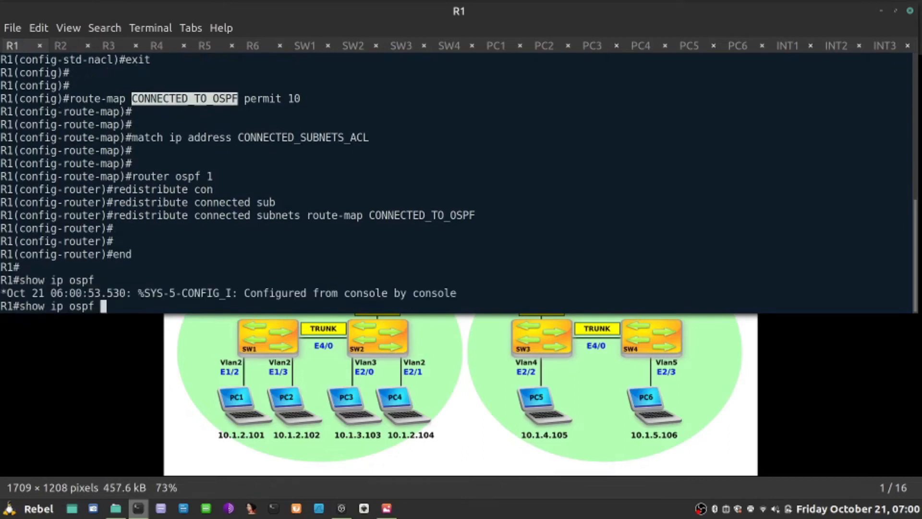
{"action": "key", "text": "Return"}
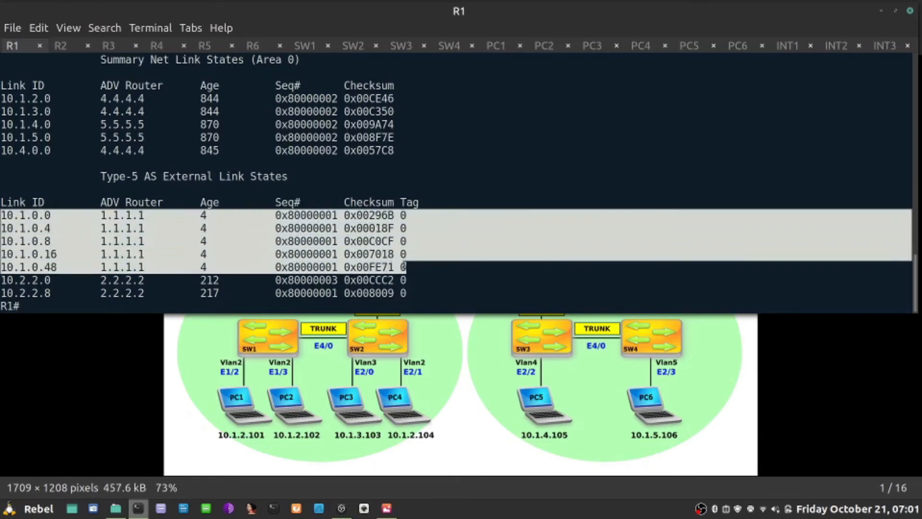
{"action": "left_click", "coordinate": [386, 507]}
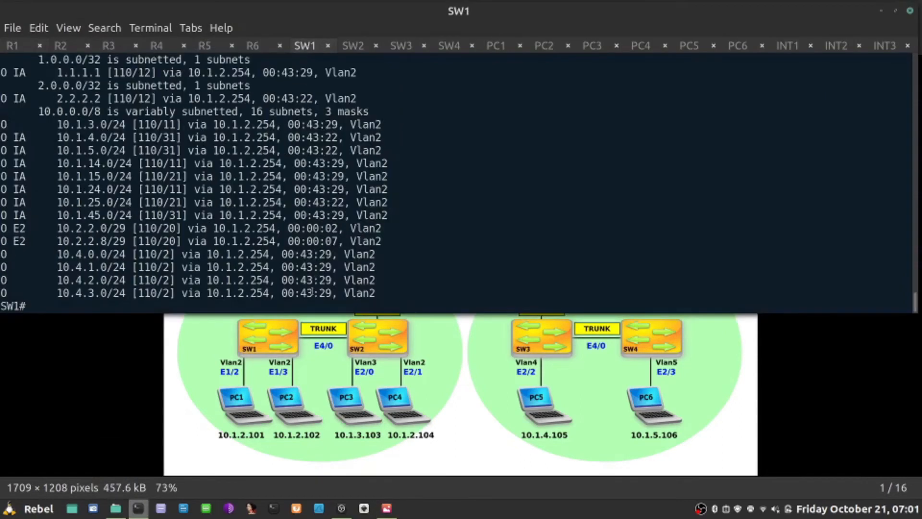
{"action": "key", "text": "Return"}
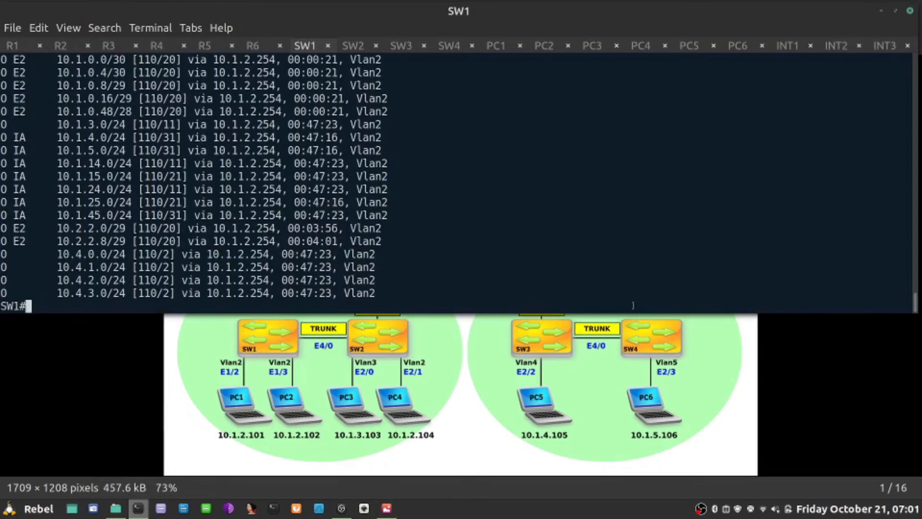
{"action": "mouse_move", "coordinate": [909, 304]}
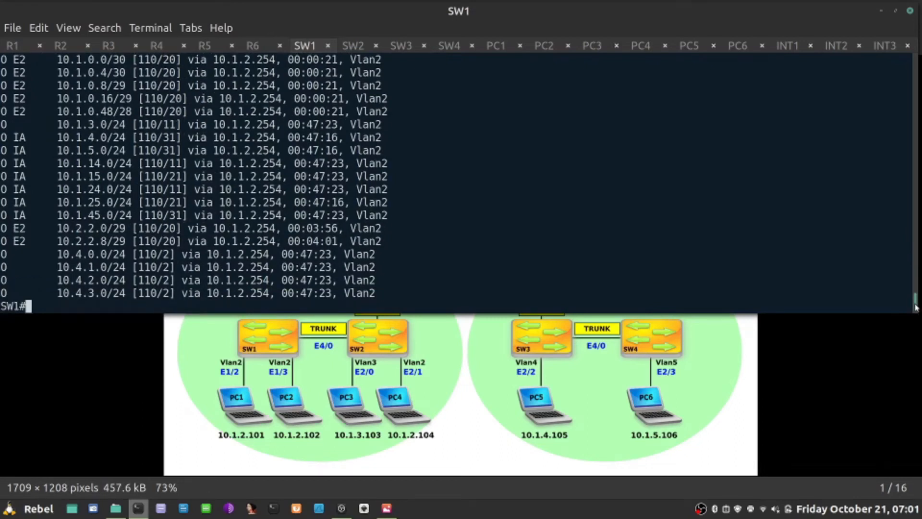
{"action": "mouse_move", "coordinate": [436, 376]}
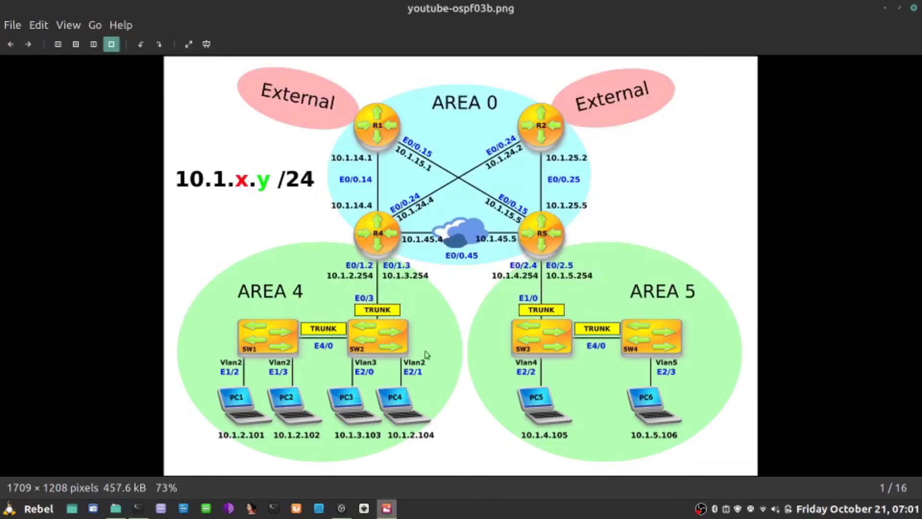
{"action": "mouse_move", "coordinate": [573, 109]}
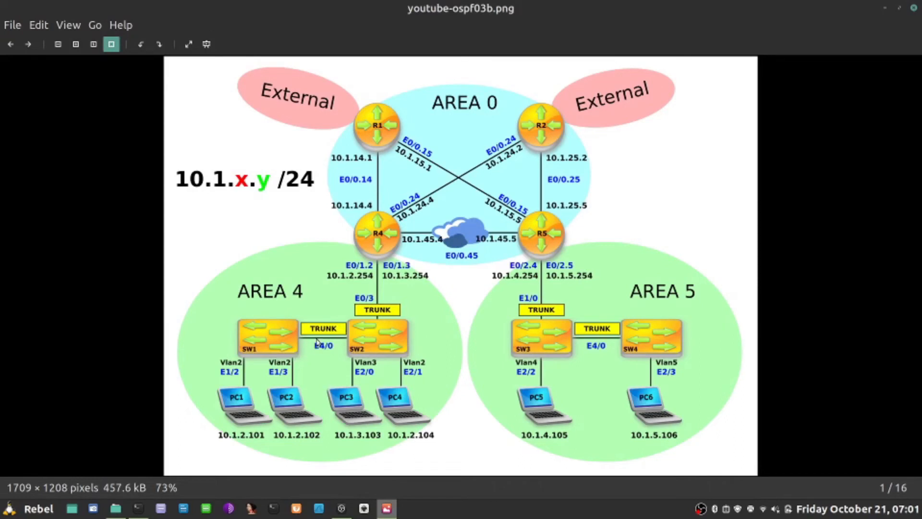
{"action": "mouse_move", "coordinate": [319, 84]}
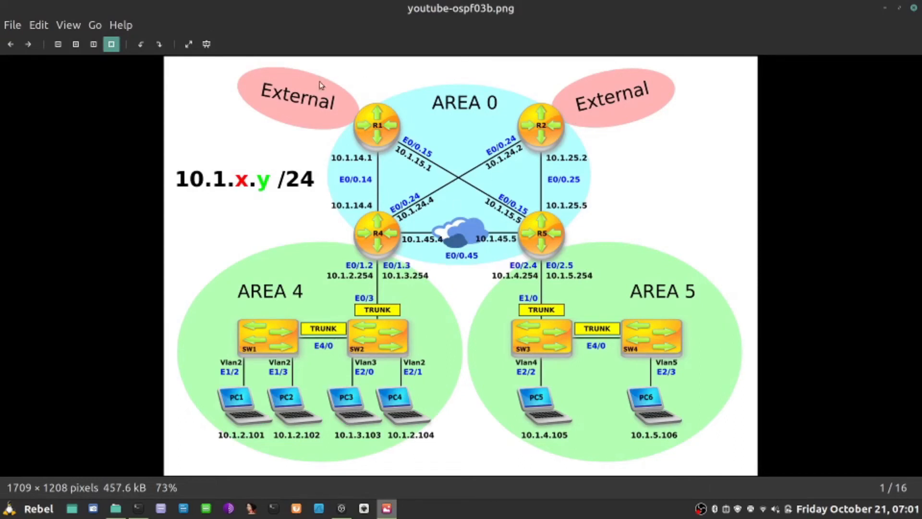
{"action": "mouse_move", "coordinate": [391, 319]}
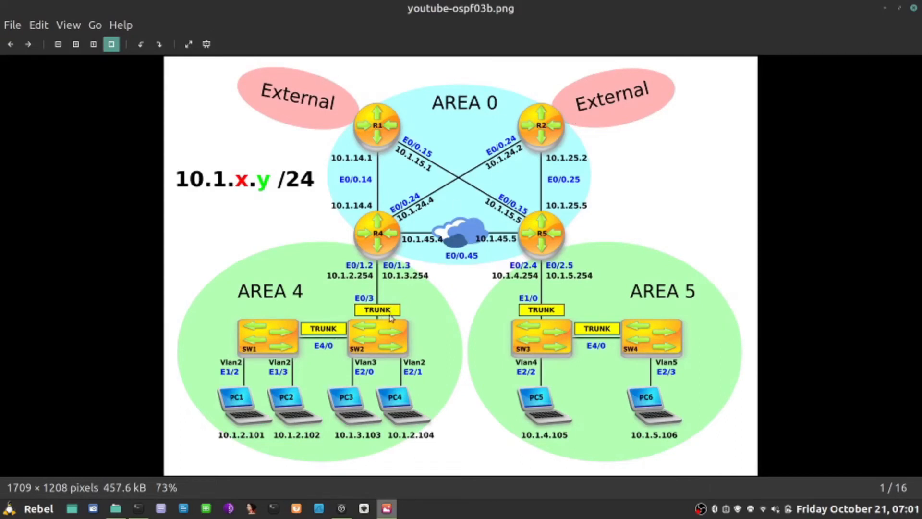
{"action": "mouse_move", "coordinate": [405, 335]}
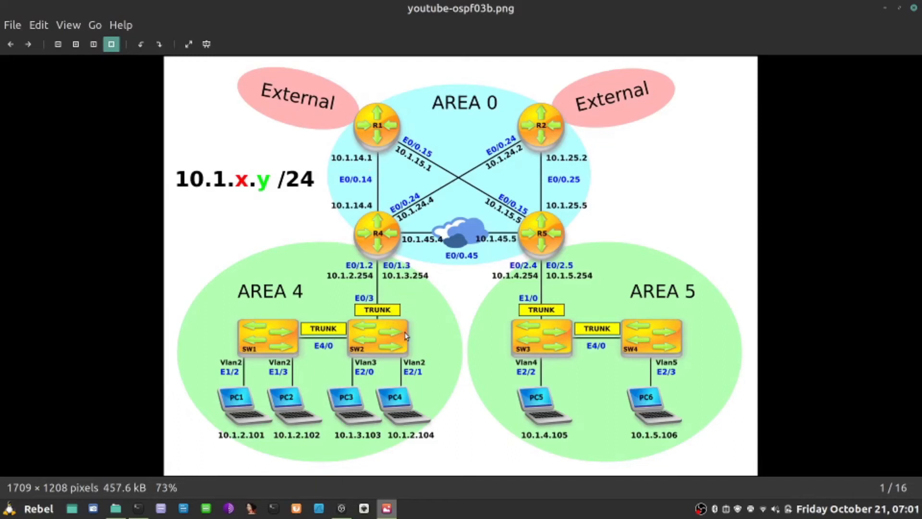
{"action": "mouse_move", "coordinate": [433, 369]}
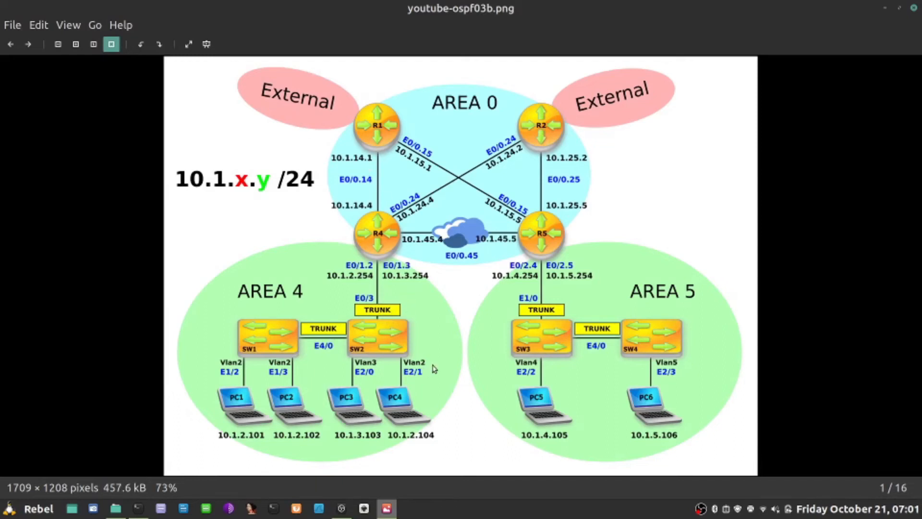
{"action": "mouse_move", "coordinate": [282, 410]}
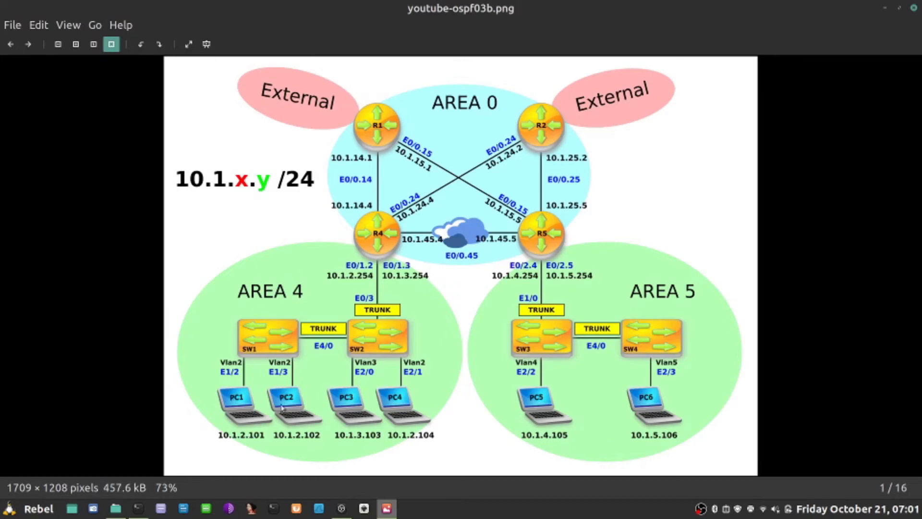
{"action": "mouse_move", "coordinate": [237, 314]}
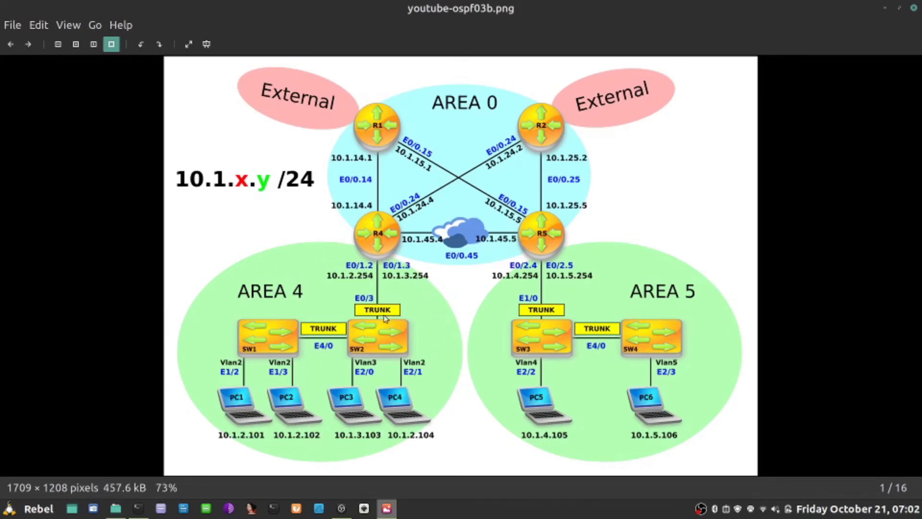
{"action": "mouse_move", "coordinate": [286, 268]}
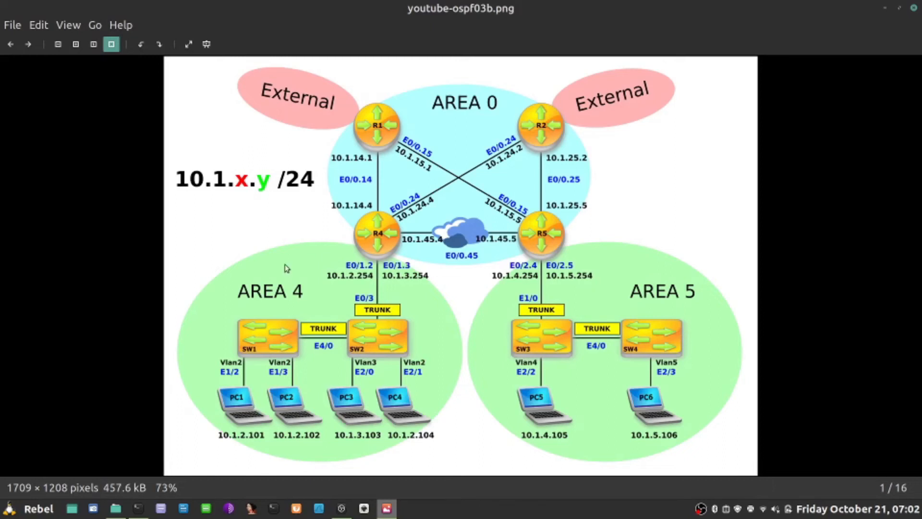
{"action": "mouse_move", "coordinate": [358, 286]}
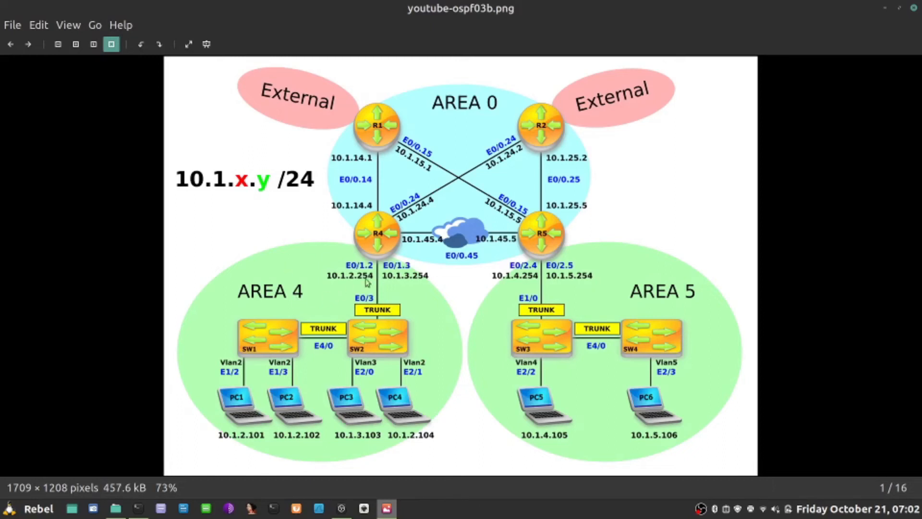
{"action": "mouse_move", "coordinate": [367, 236]}
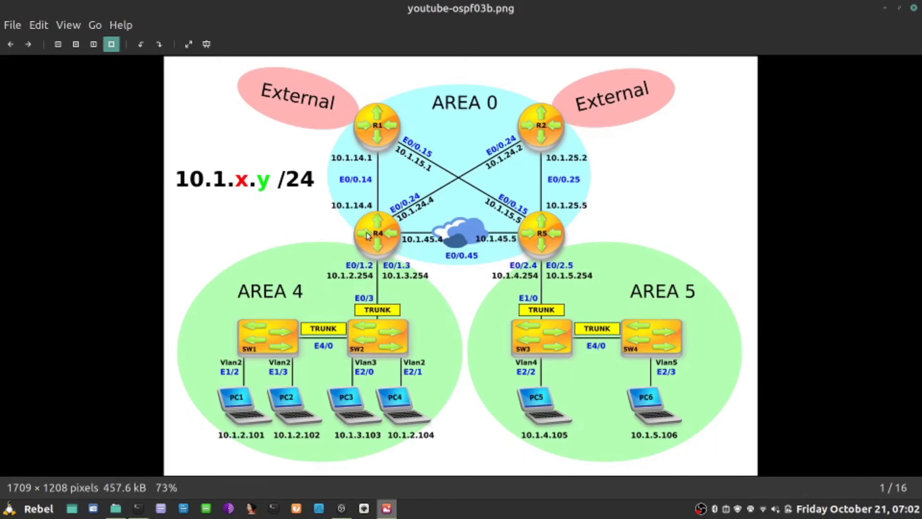
{"action": "mouse_move", "coordinate": [403, 232]}
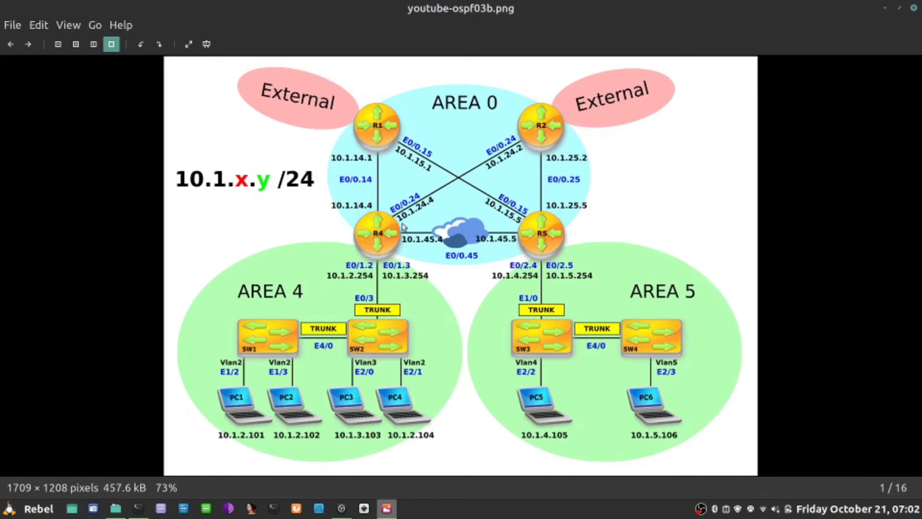
{"action": "mouse_move", "coordinate": [565, 194]}
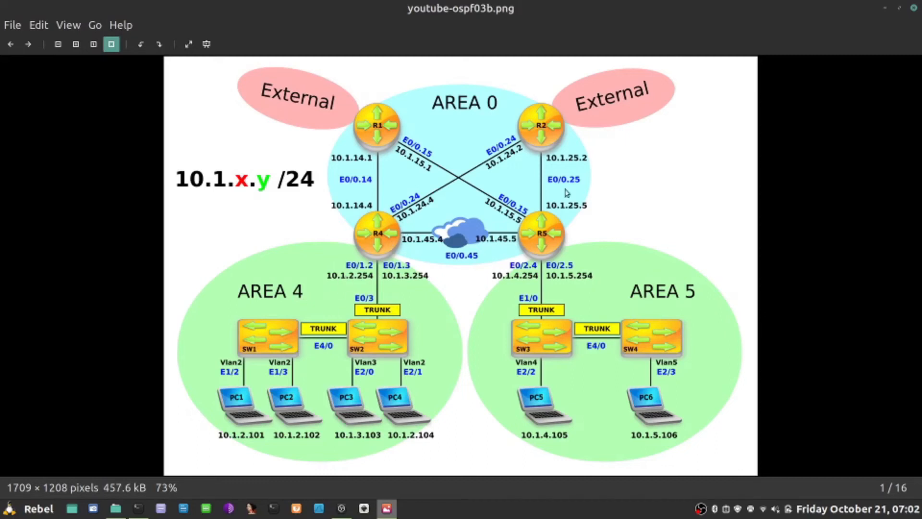
{"action": "mouse_move", "coordinate": [595, 120]}
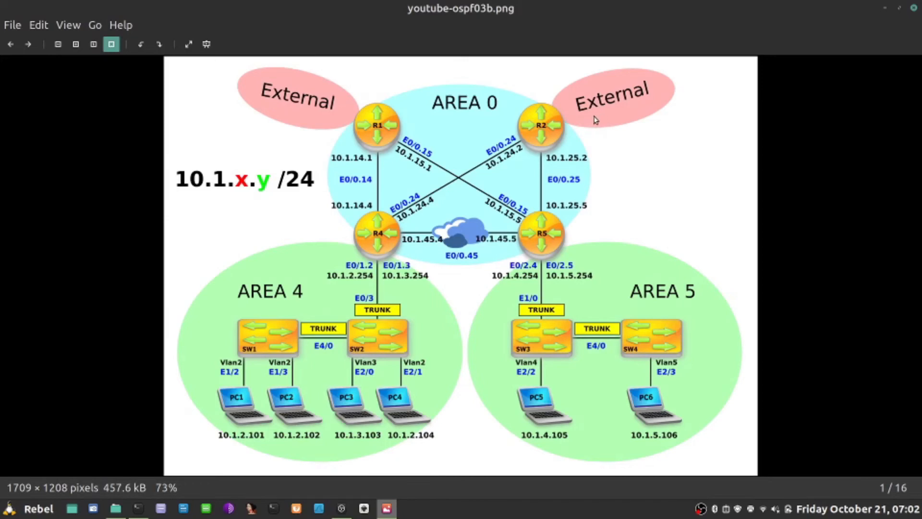
{"action": "mouse_move", "coordinate": [396, 259]}
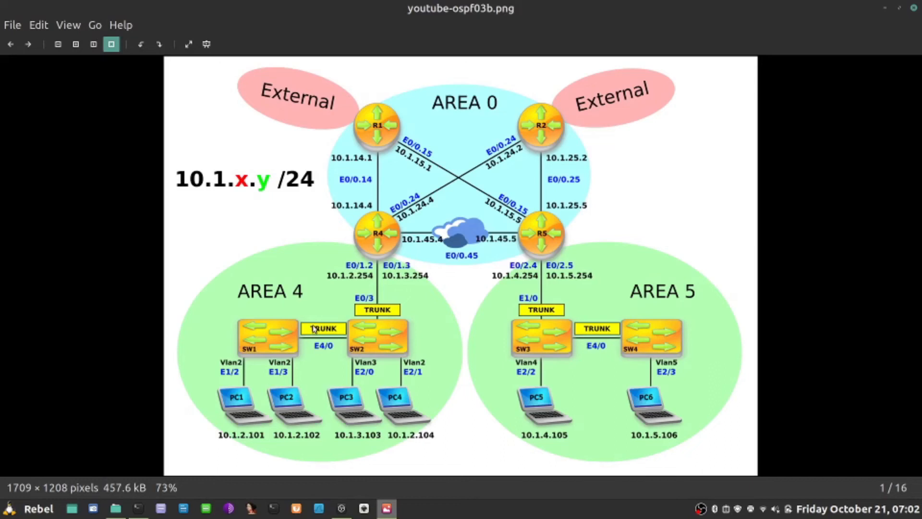
{"action": "mouse_move", "coordinate": [383, 263]}
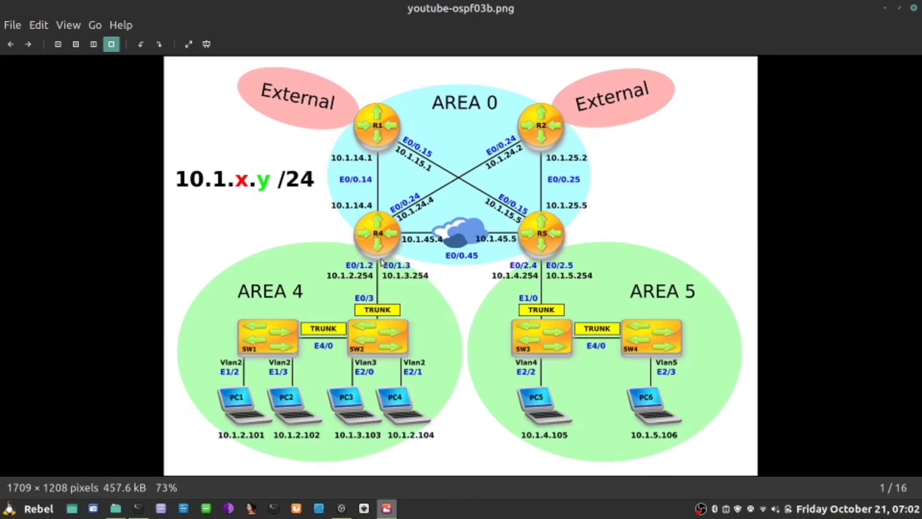
{"action": "mouse_move", "coordinate": [352, 281]}
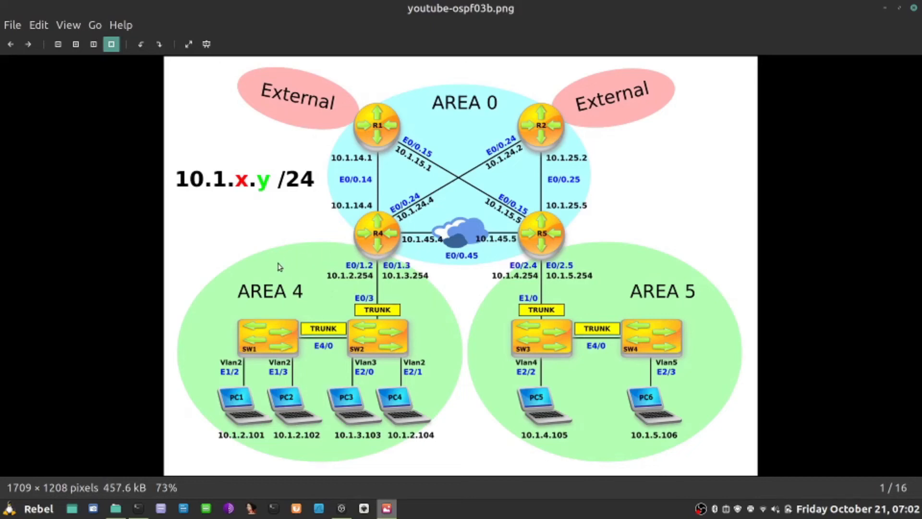
{"action": "mouse_move", "coordinate": [473, 298]}
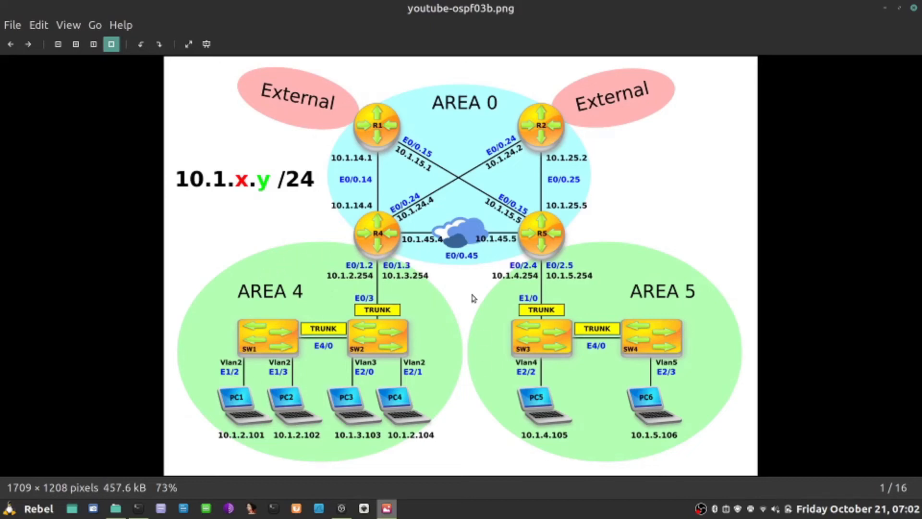
{"action": "mouse_move", "coordinate": [292, 356]}
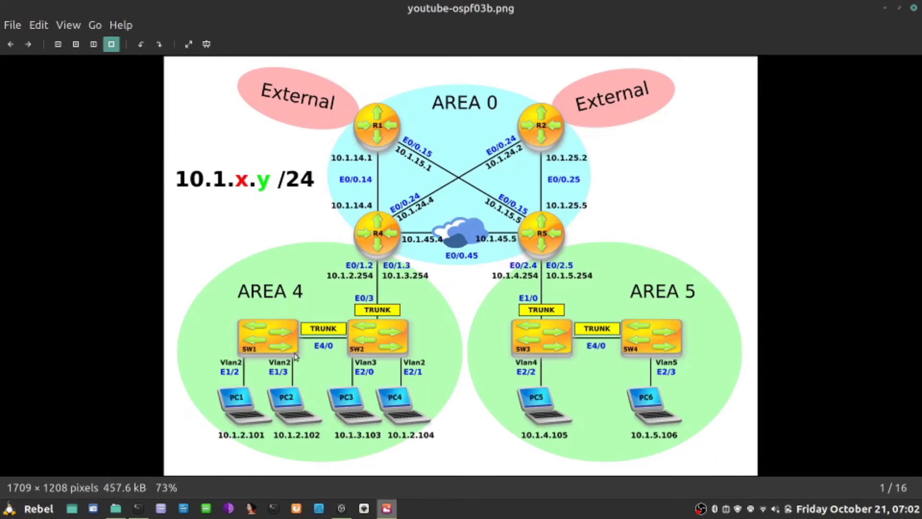
{"action": "mouse_move", "coordinate": [383, 210]}
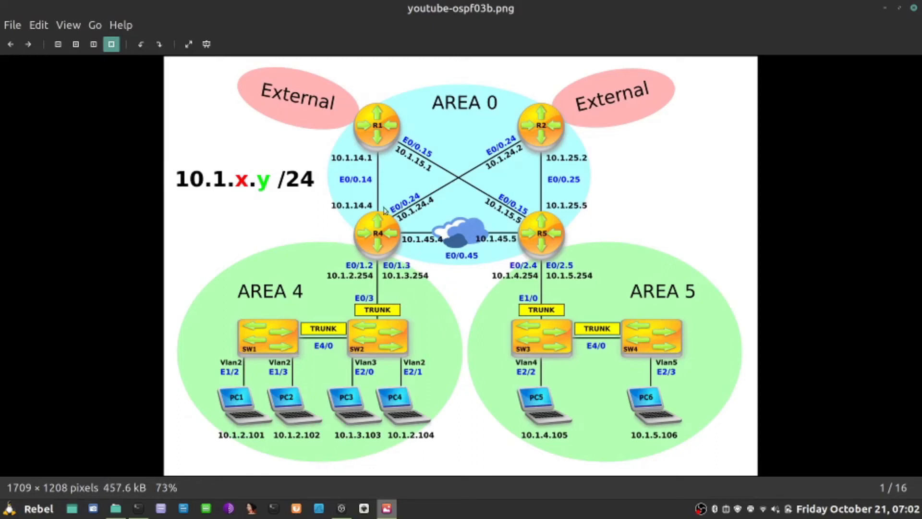
{"action": "mouse_move", "coordinate": [338, 386]}
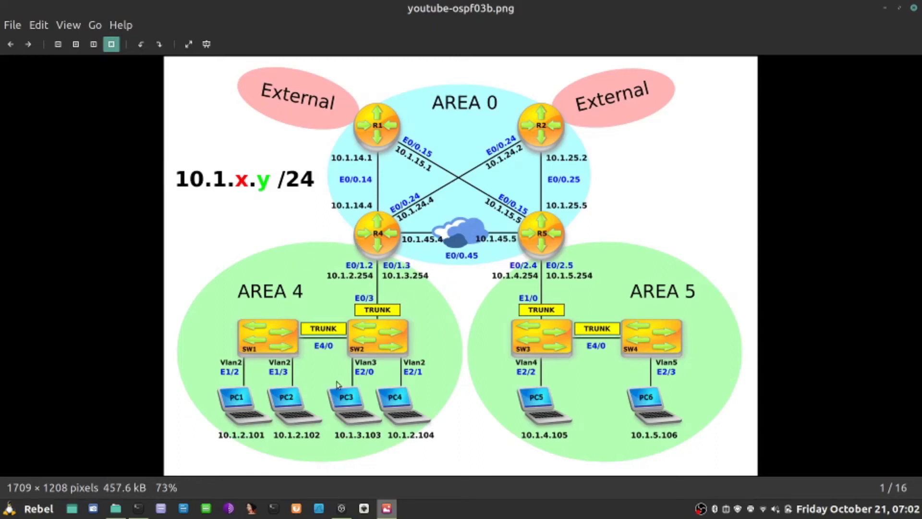
{"action": "mouse_move", "coordinate": [365, 252]}
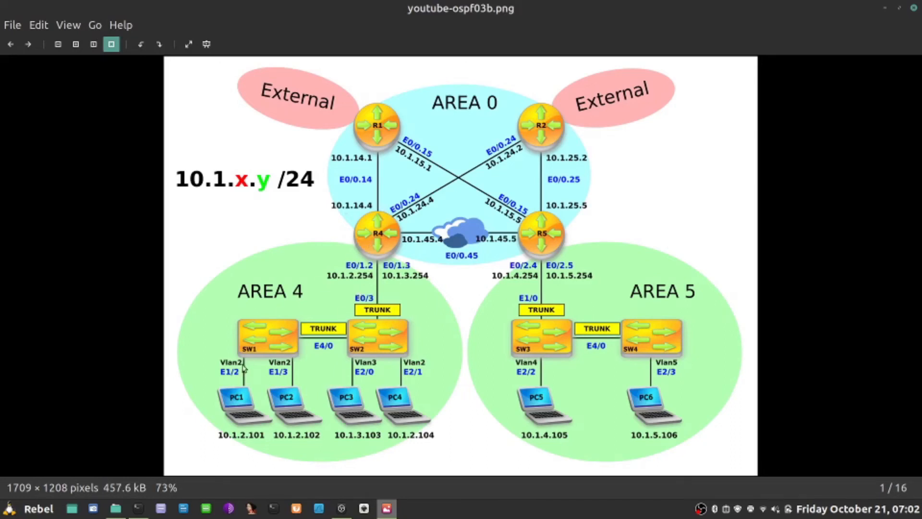
{"action": "mouse_move", "coordinate": [329, 289]}
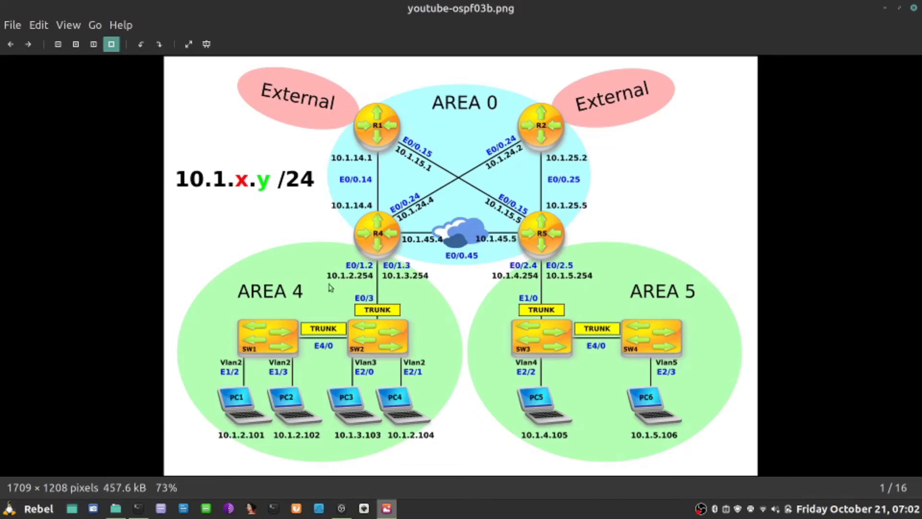
{"action": "mouse_move", "coordinate": [271, 350]}
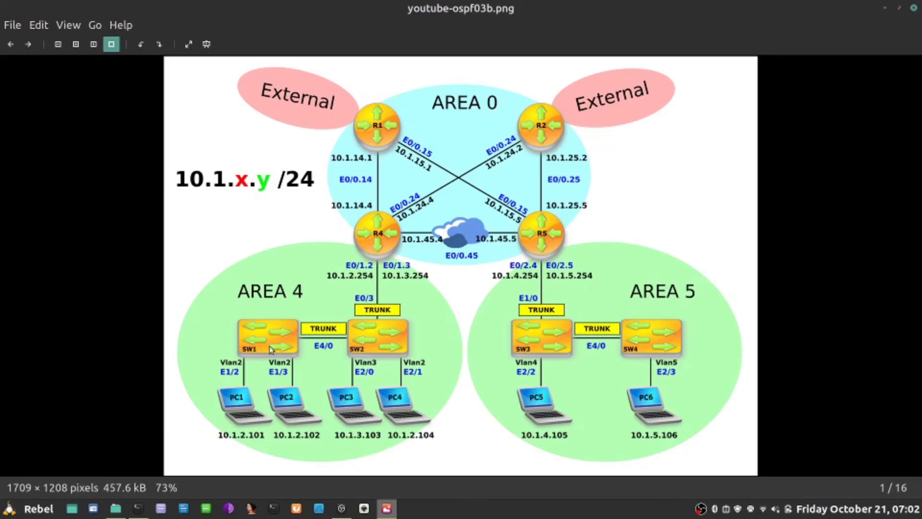
{"action": "mouse_move", "coordinate": [361, 265]}
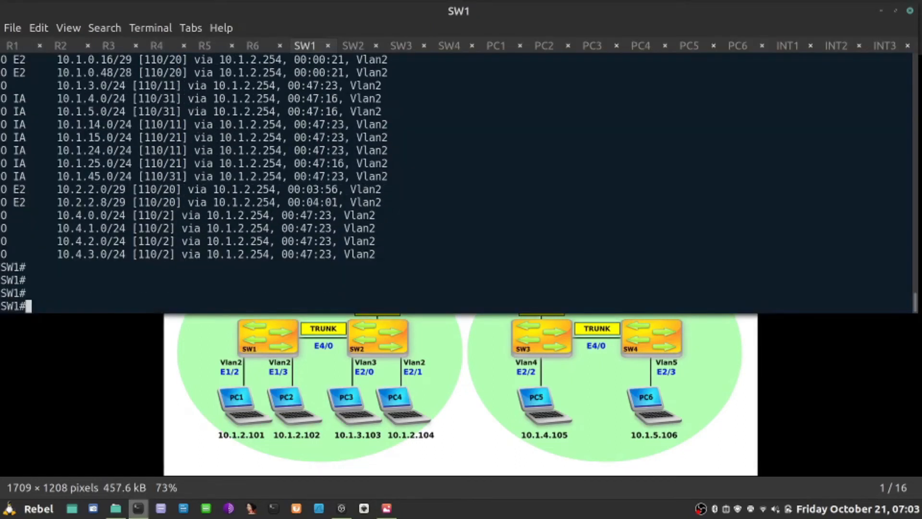
On SW1, enter OSPF process 1 configuration and set area 4 as stub
{"action": "type", "text": "conf t"}
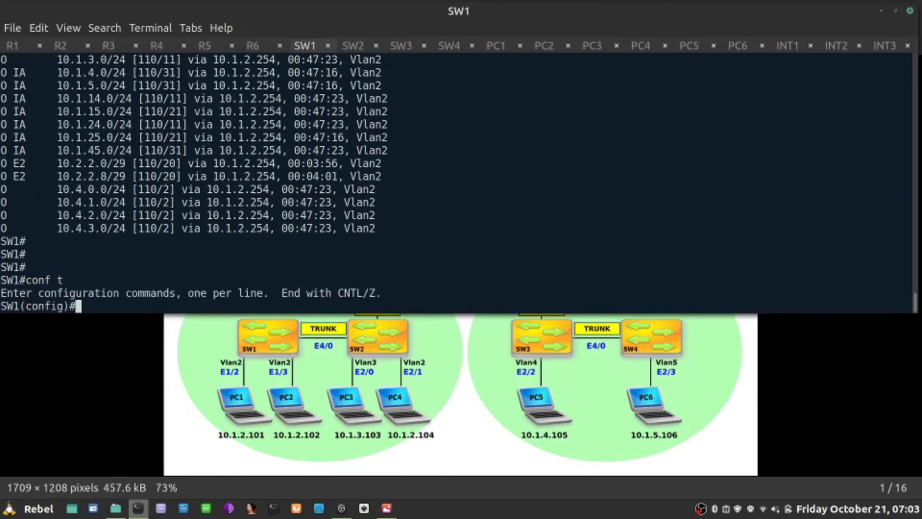
{"action": "type", "text": "router"}
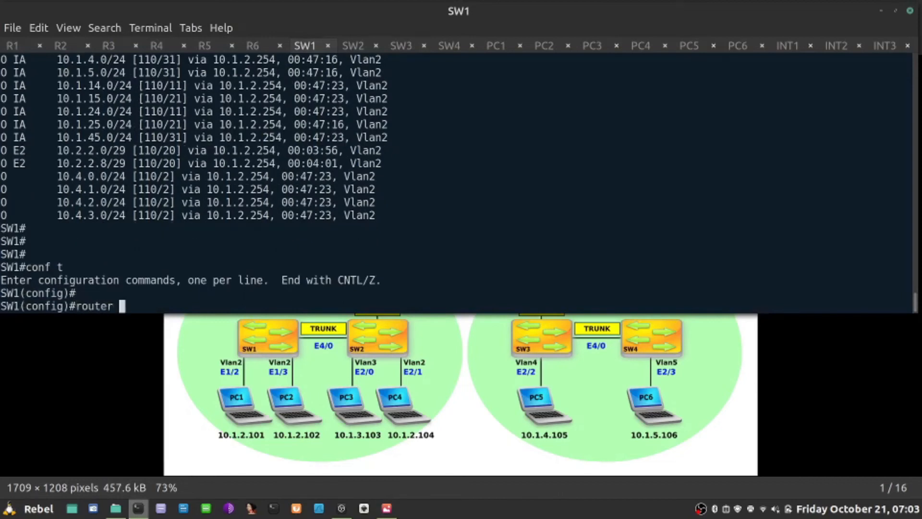
{"action": "type", "text": "ospf 1"}
{"action": "type", "text": "area 4 stub"}
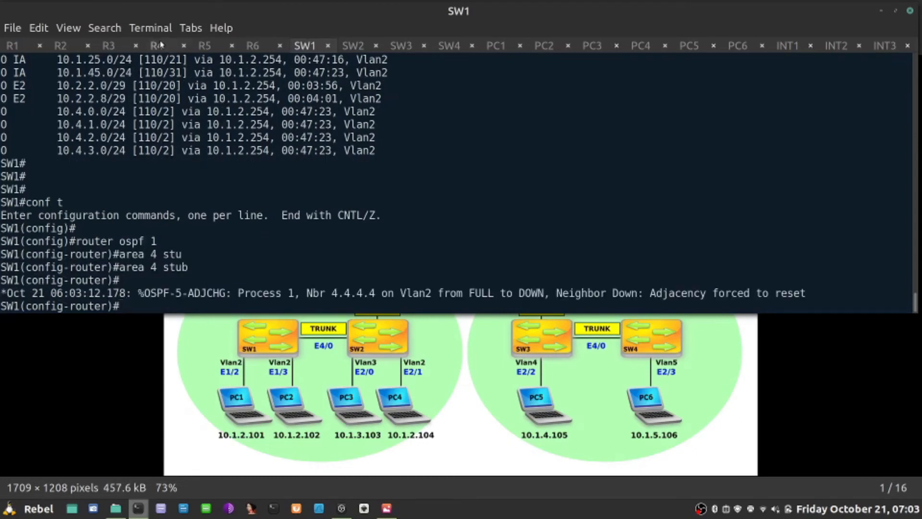
On R4, configure area 4 as stub under OSPF process 1 and exit config mode
{"action": "left_click", "coordinate": [156, 46]}
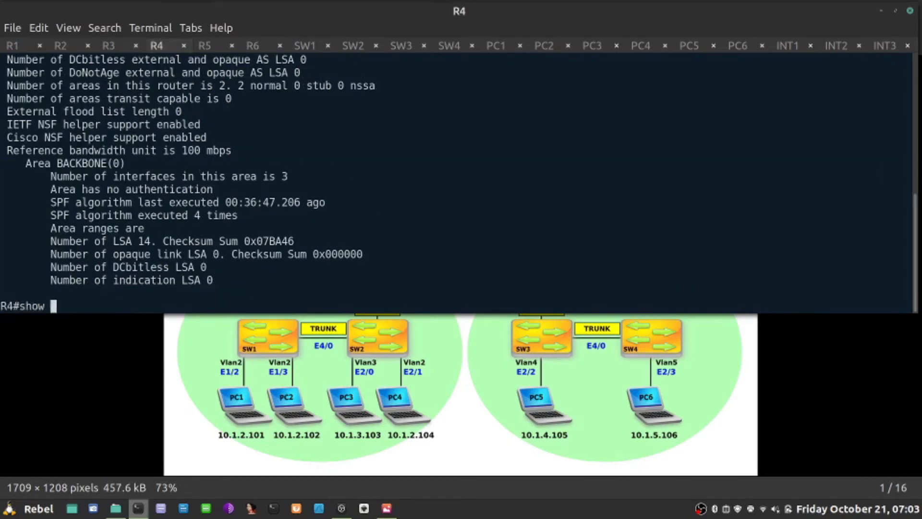
{"action": "type", "text": "ip ospf int brie"}
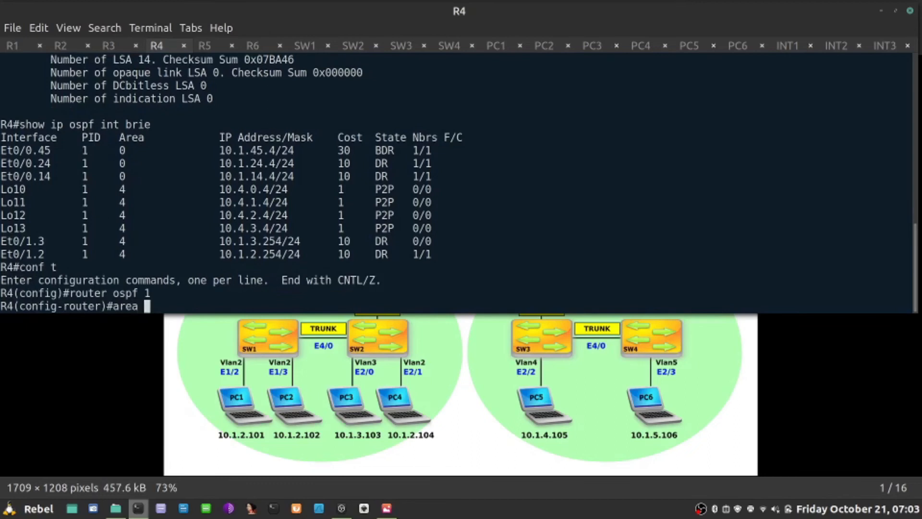
{"action": "type", "text": "4 stu"}
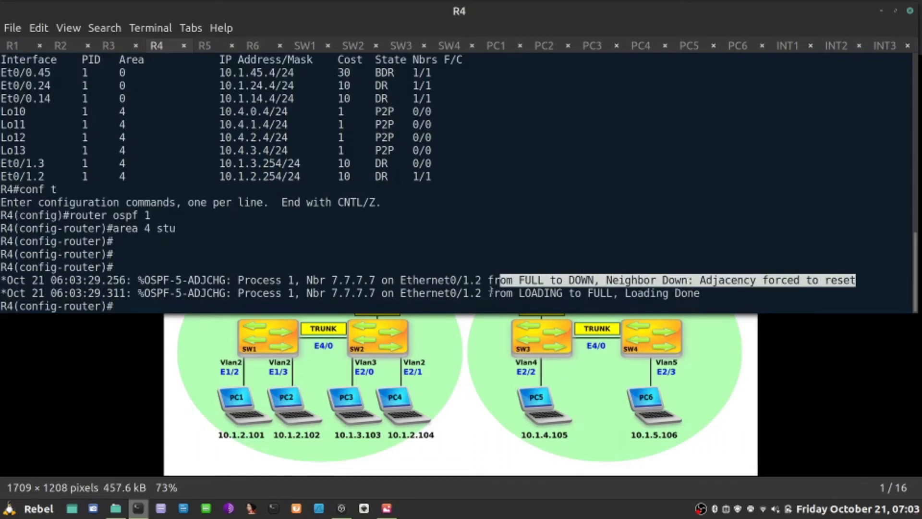
{"action": "key", "text": "Return"}
{"action": "type", "text": "end"}
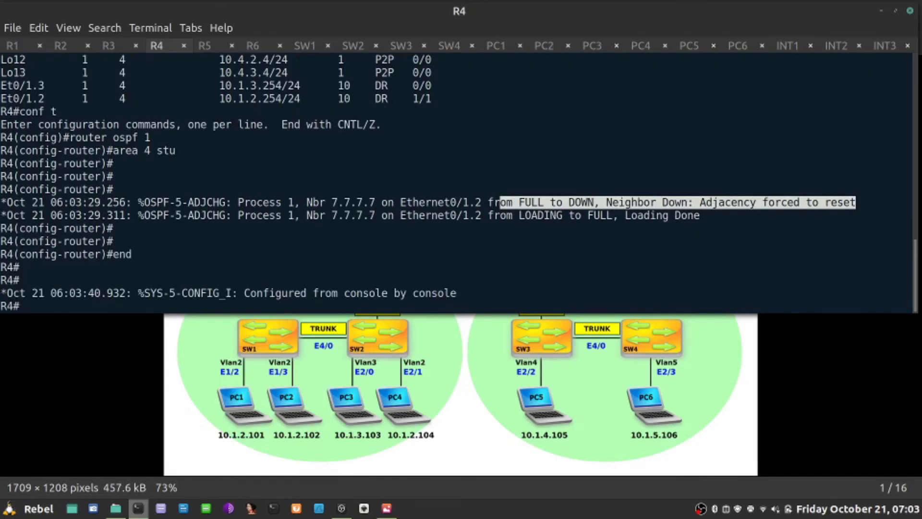
Run show ip ospf on R4 to confirm it reports one stub area
{"action": "scroll", "scroll_direction": "down", "scroll_amount": 3}
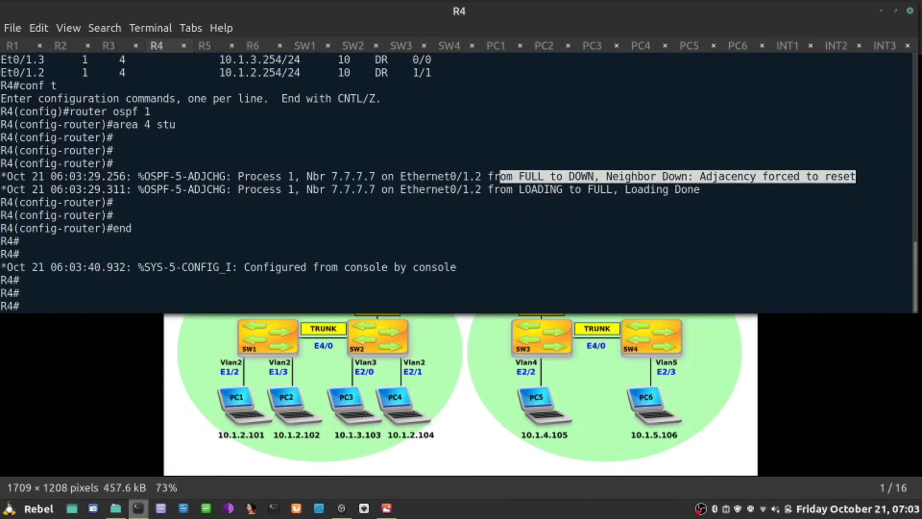
{"action": "type", "text": "show ip ospf"}
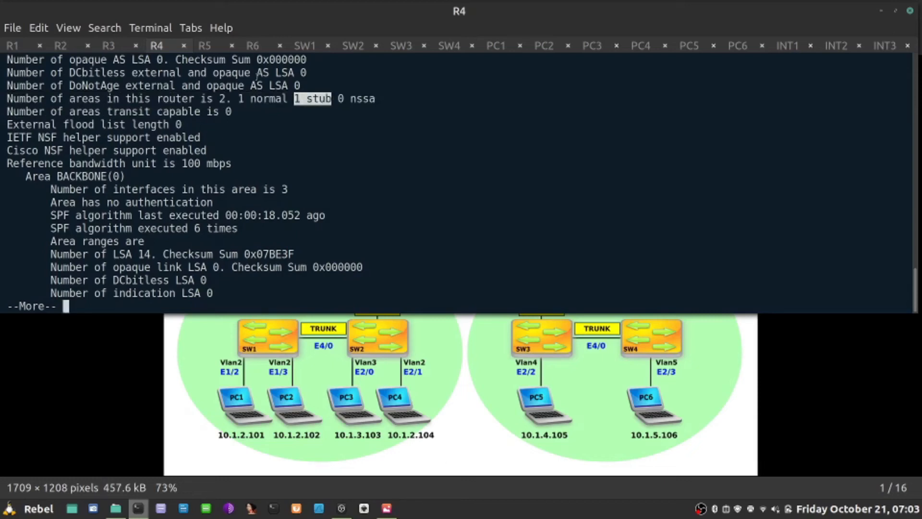
{"action": "key", "text": "space"}
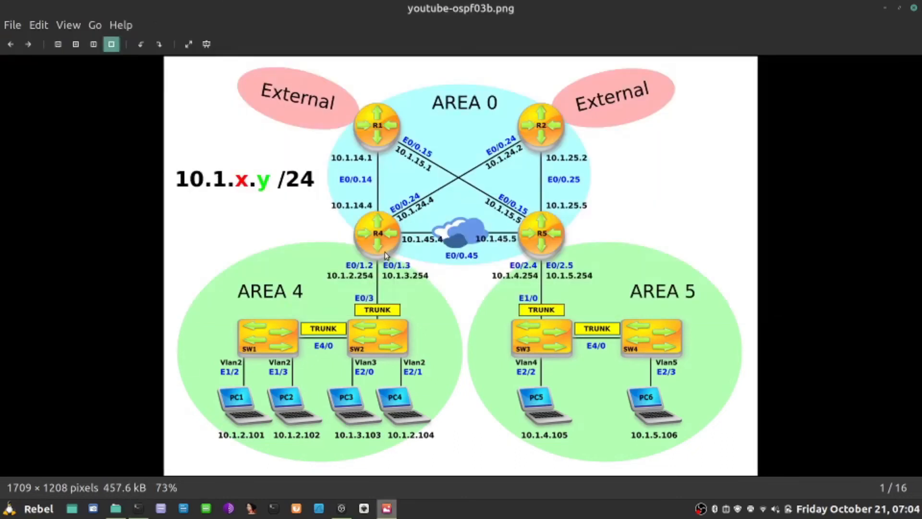
{"action": "mouse_move", "coordinate": [221, 336]}
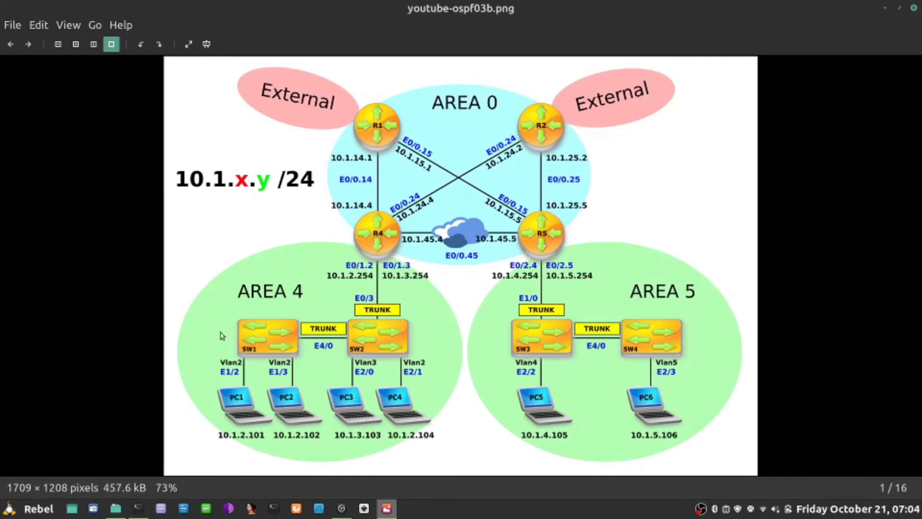
{"action": "mouse_move", "coordinate": [337, 250]}
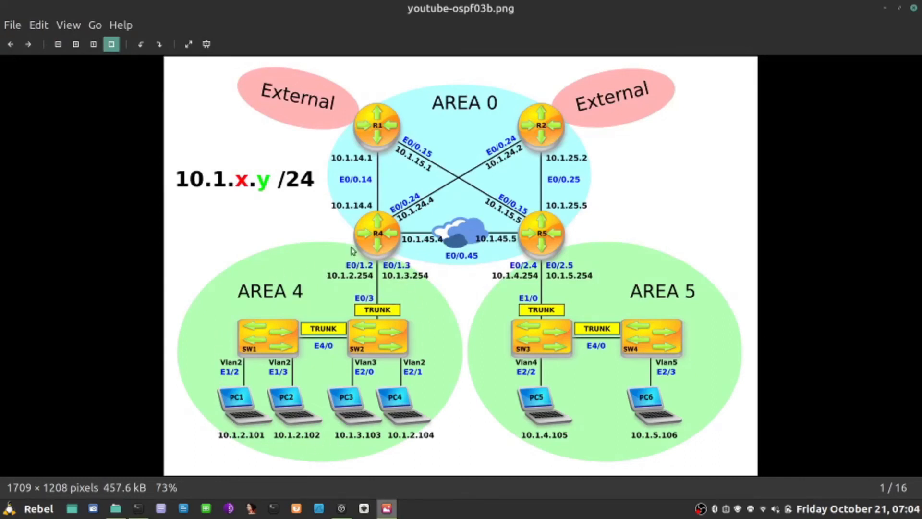
{"action": "mouse_move", "coordinate": [263, 415]}
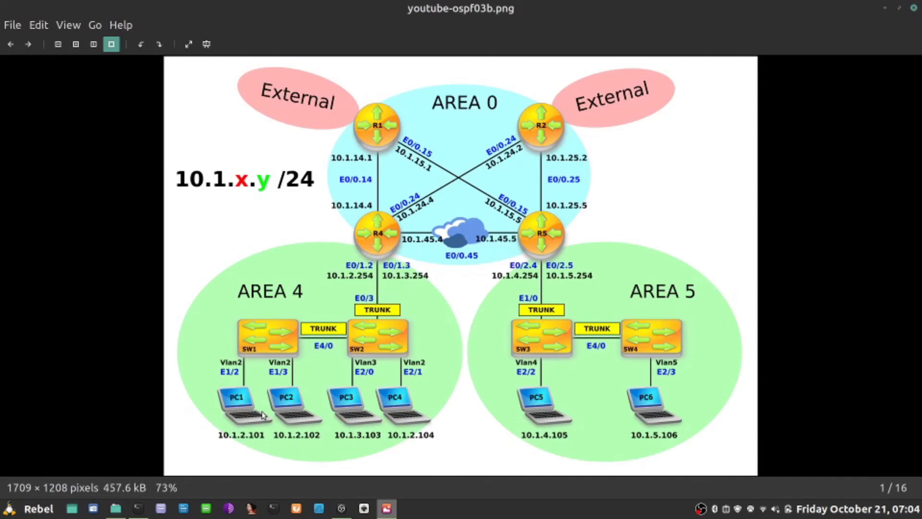
{"action": "mouse_move", "coordinate": [345, 283]}
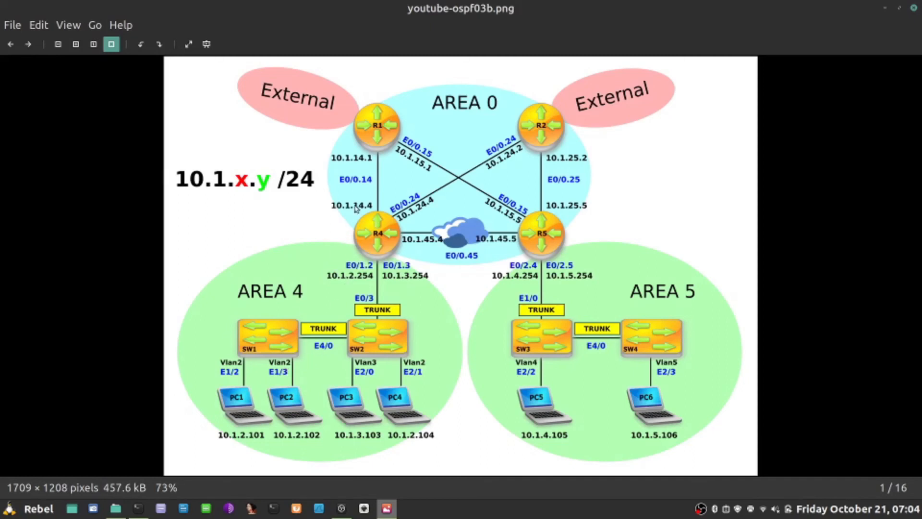
{"action": "mouse_move", "coordinate": [262, 351]}
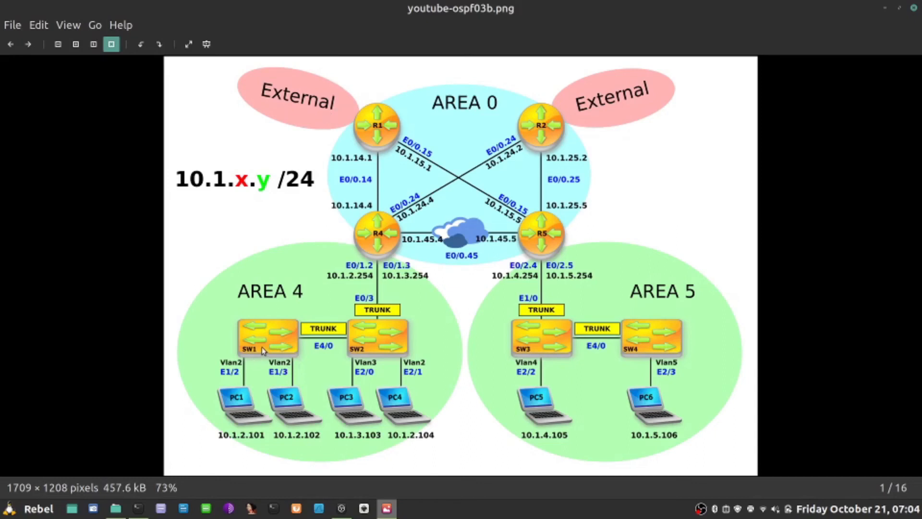
{"action": "mouse_move", "coordinate": [382, 242]}
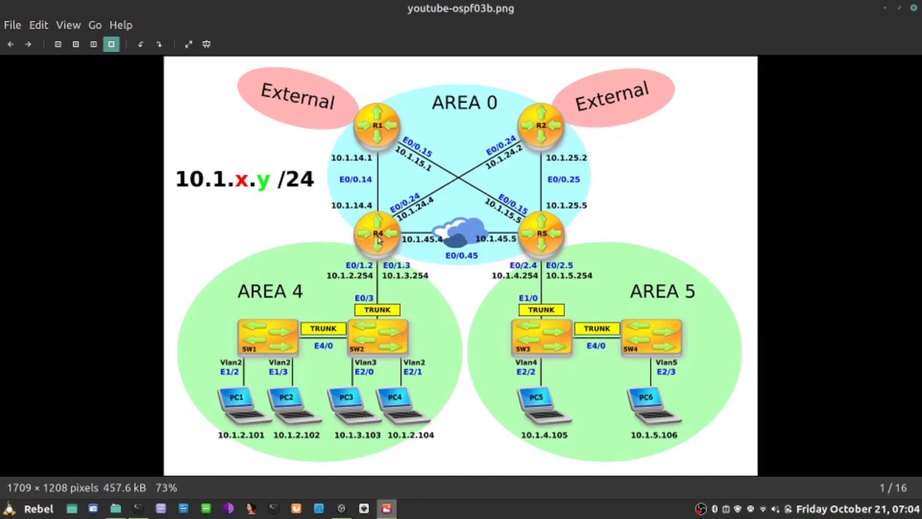
{"action": "mouse_move", "coordinate": [151, 224]}
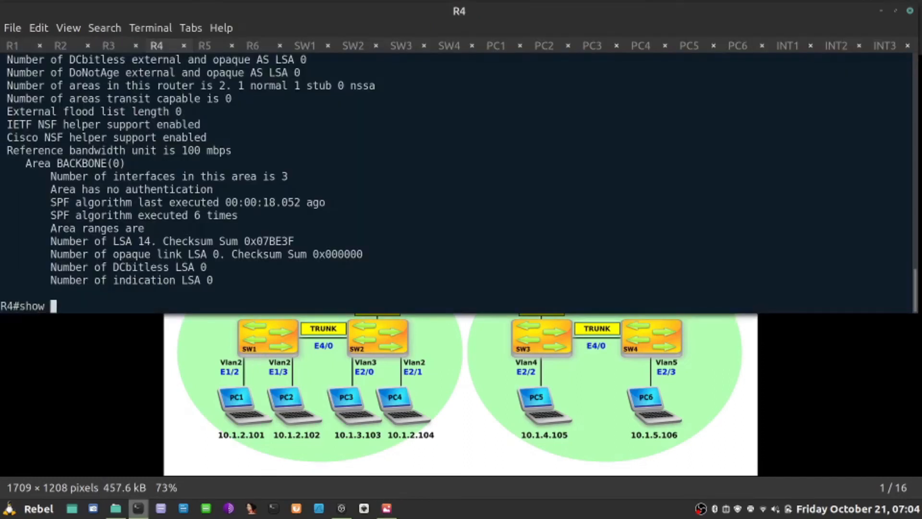
Run 'show ip route' on R4 to list its O E2 routes for 10.1.0.x
{"action": "type", "text": "ip route"}
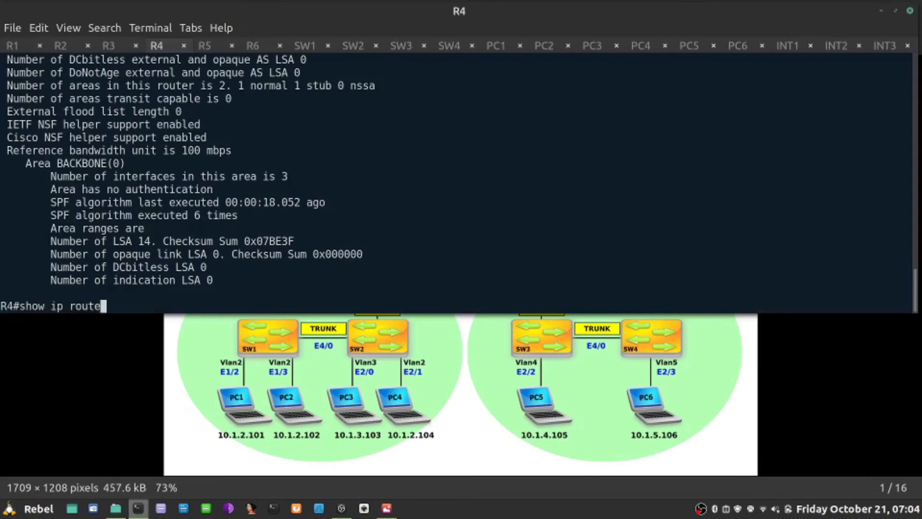
{"action": "key", "text": "Return"}
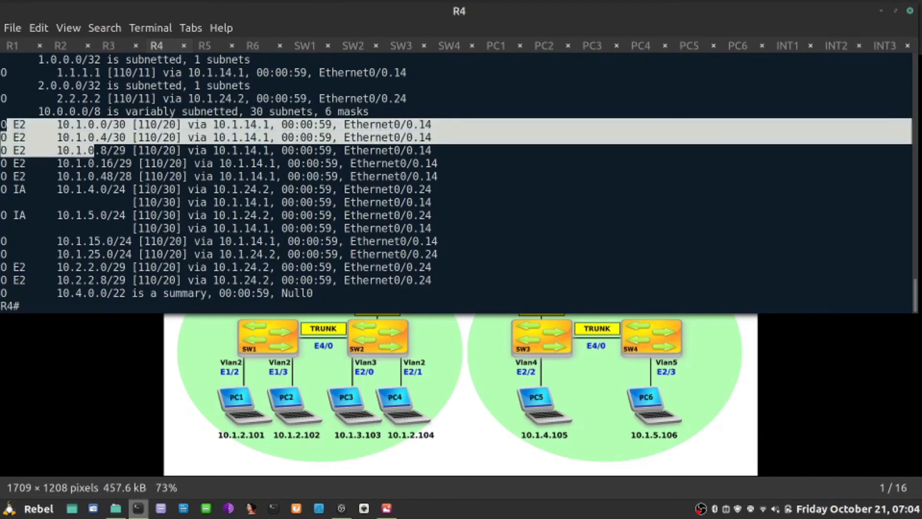
{"action": "left_click", "coordinate": [387, 507]}
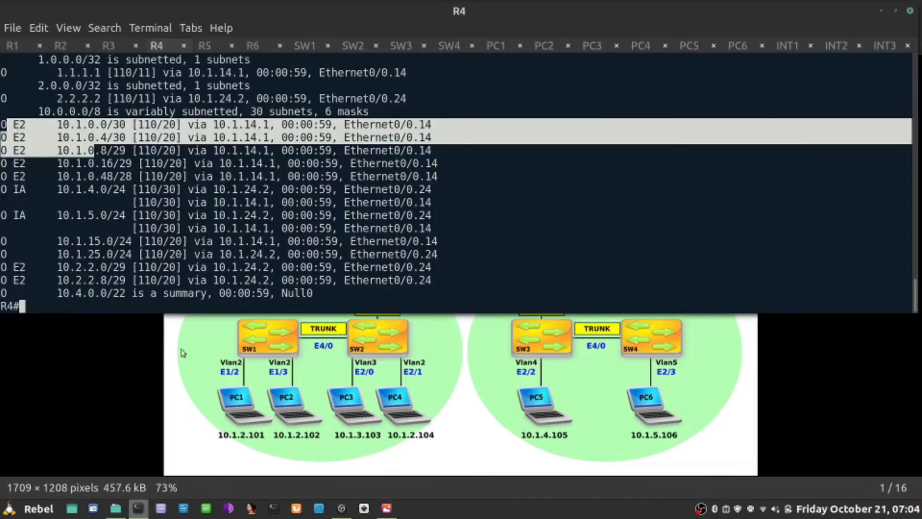
{"action": "left_click", "coordinate": [303, 45]}
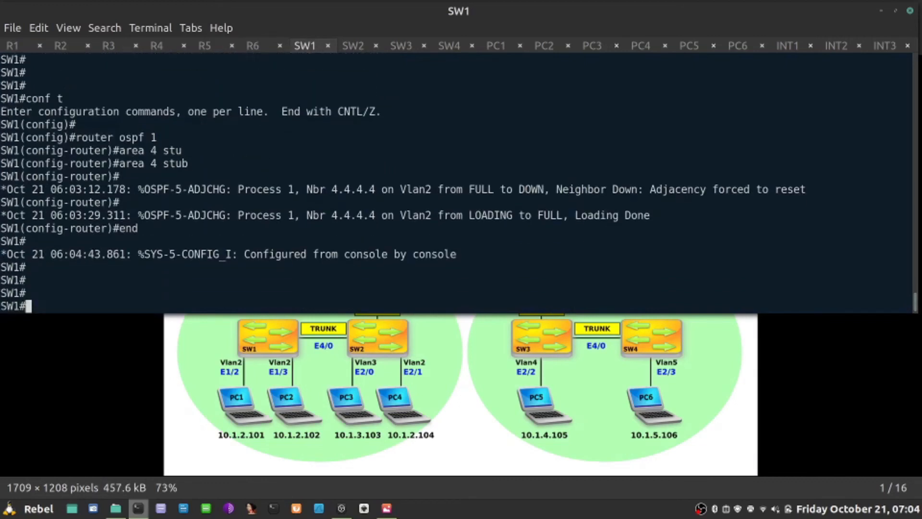
Show SW1's routing table, then select R1's loopback 10.1.0.1 in the R1 console
{"action": "type", "text": "show ip route"}
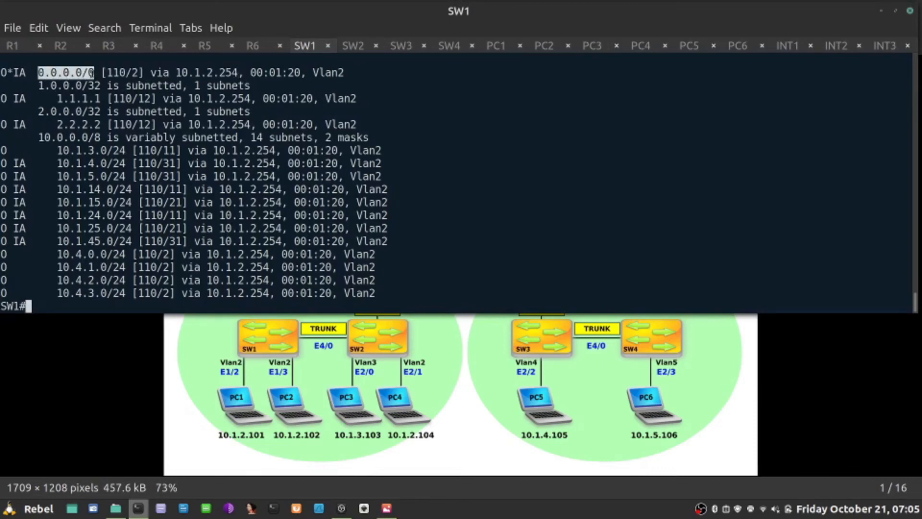
{"action": "left_click", "coordinate": [385, 508]}
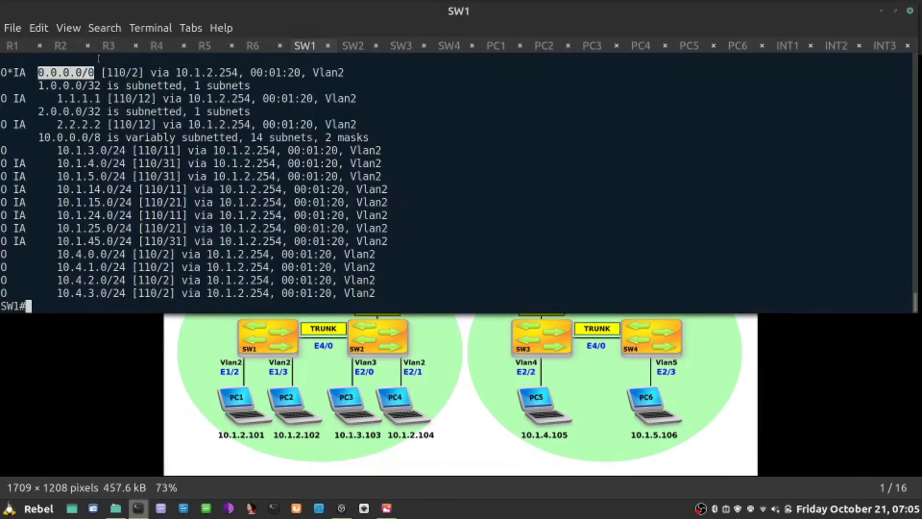
{"action": "left_click", "coordinate": [11, 46]}
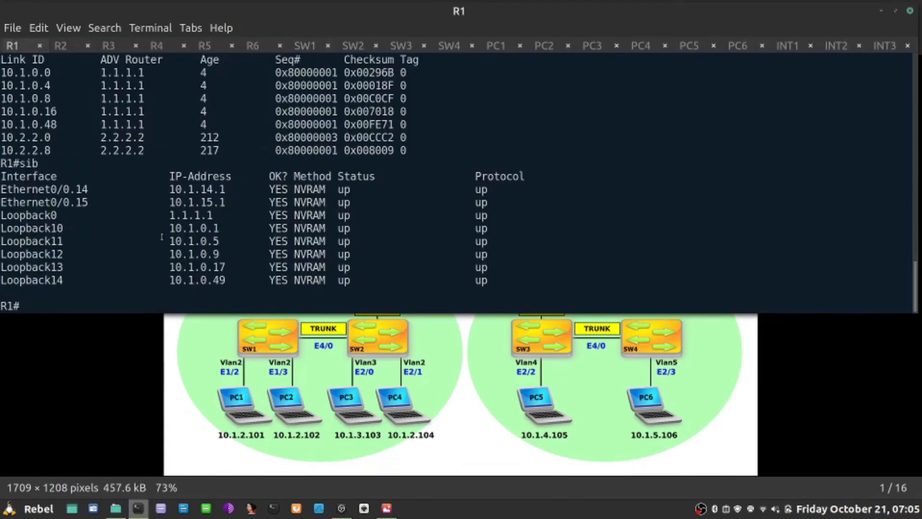
{"action": "double_click", "coordinate": [191, 228]}
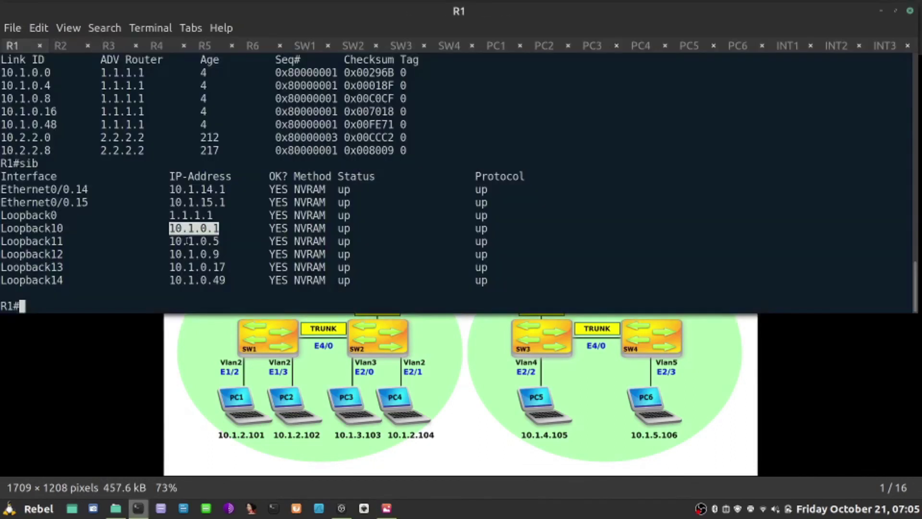
{"action": "left_click", "coordinate": [305, 45]}
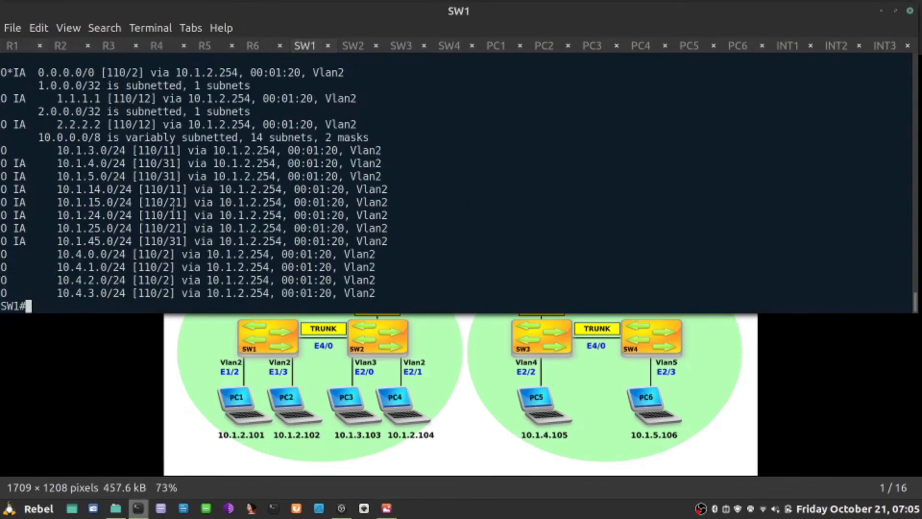
From SW1, ping 10.1.0.1 and traceroute to 10.1.0.1 and 10.1.0.5
{"action": "type", "text": "ping 10.1.0.1"}
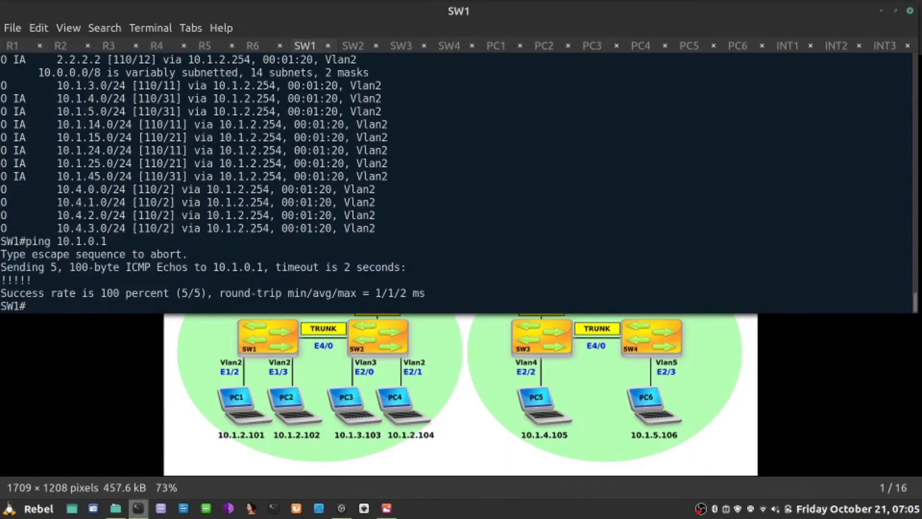
{"action": "type", "text": "traceroute 10.1.0.1"}
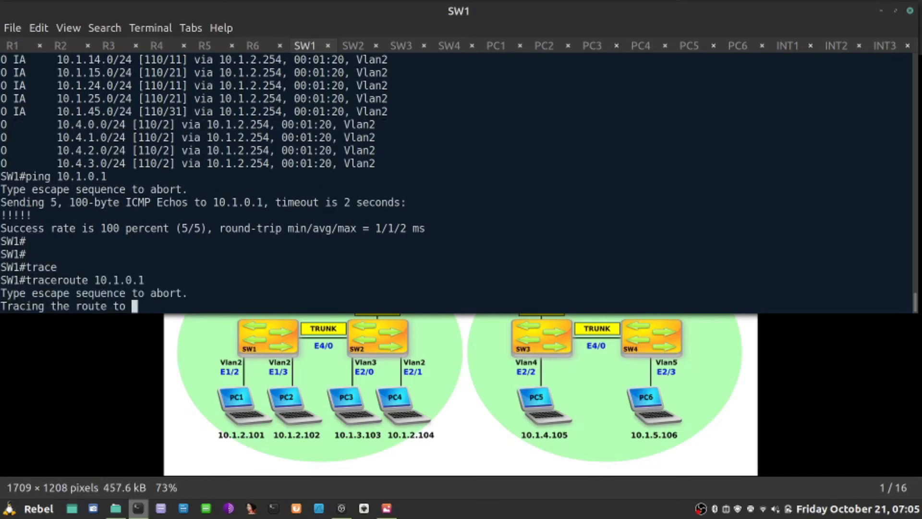
{"action": "type", "text": "conf"}
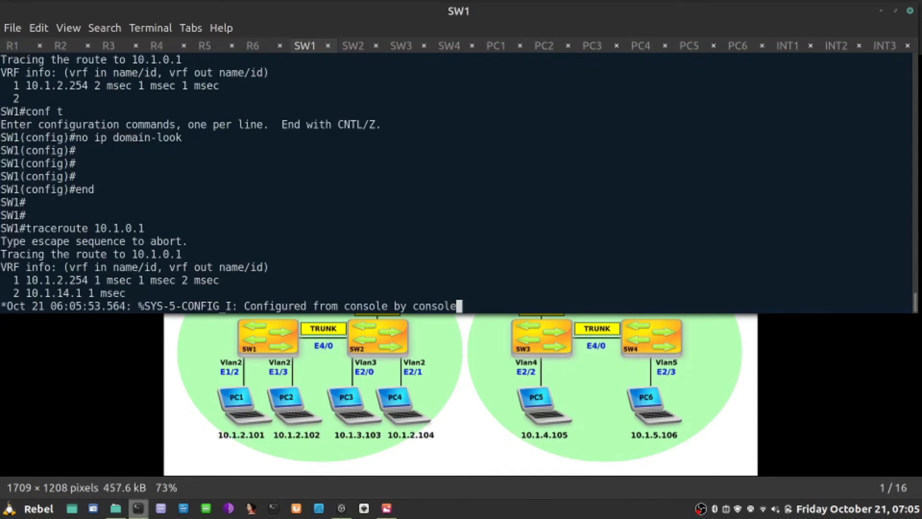
{"action": "type", "text": "traceroute 10.1.0.5"}
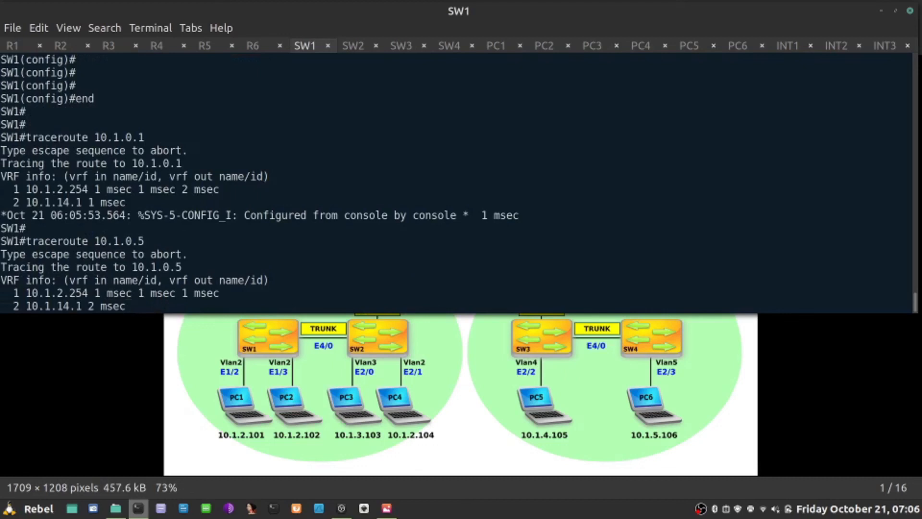
{"action": "left_click", "coordinate": [387, 507]}
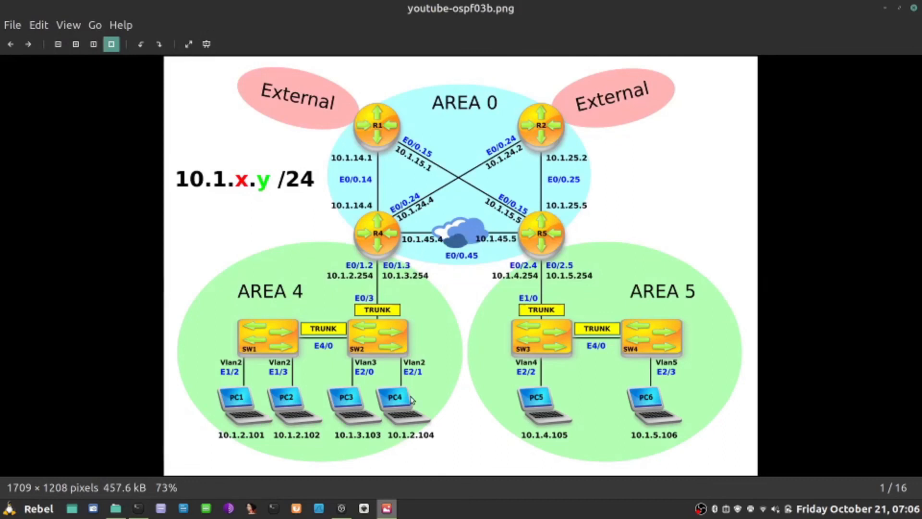
{"action": "mouse_move", "coordinate": [380, 242]}
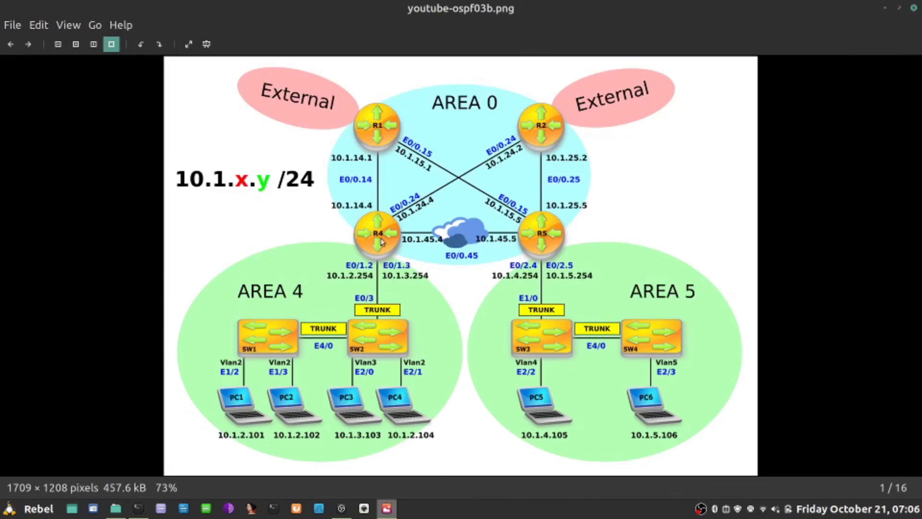
{"action": "mouse_move", "coordinate": [373, 255]}
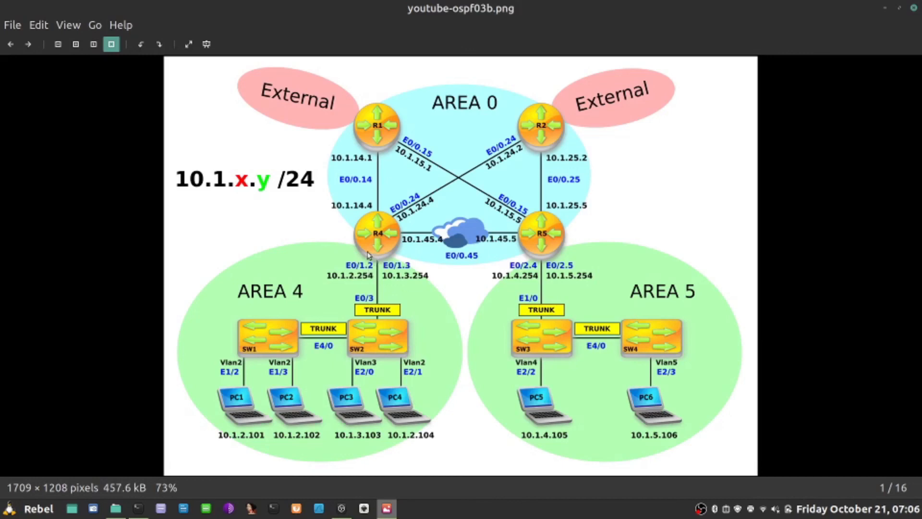
{"action": "mouse_move", "coordinate": [282, 412]}
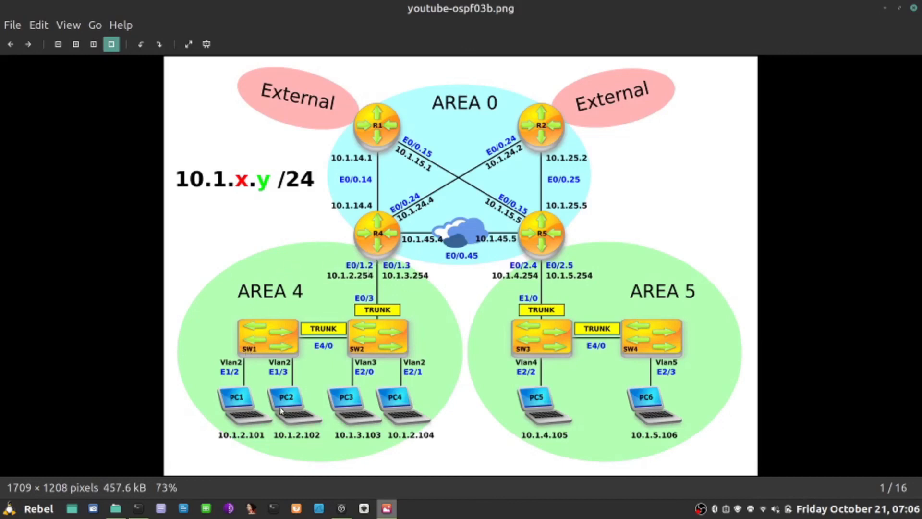
{"action": "mouse_move", "coordinate": [373, 434]}
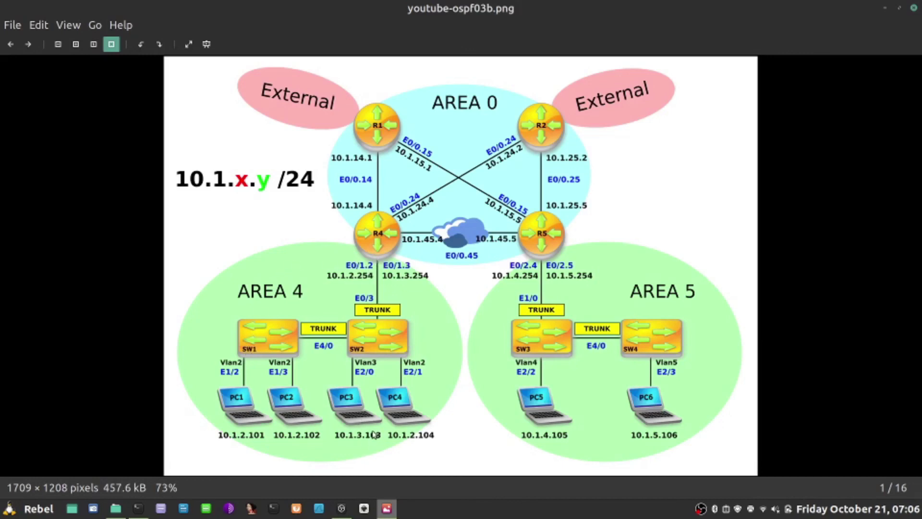